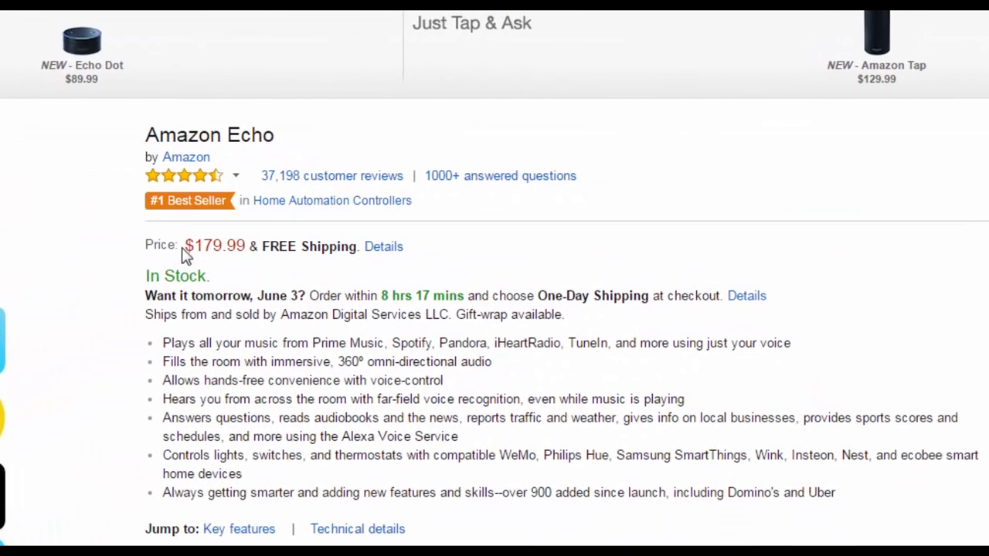
Step: Note the Echo's price, then scroll the Artificial-Intelligence-Pi repository down to its file list and README
{"action": "double_click", "coordinate": [213, 246]}
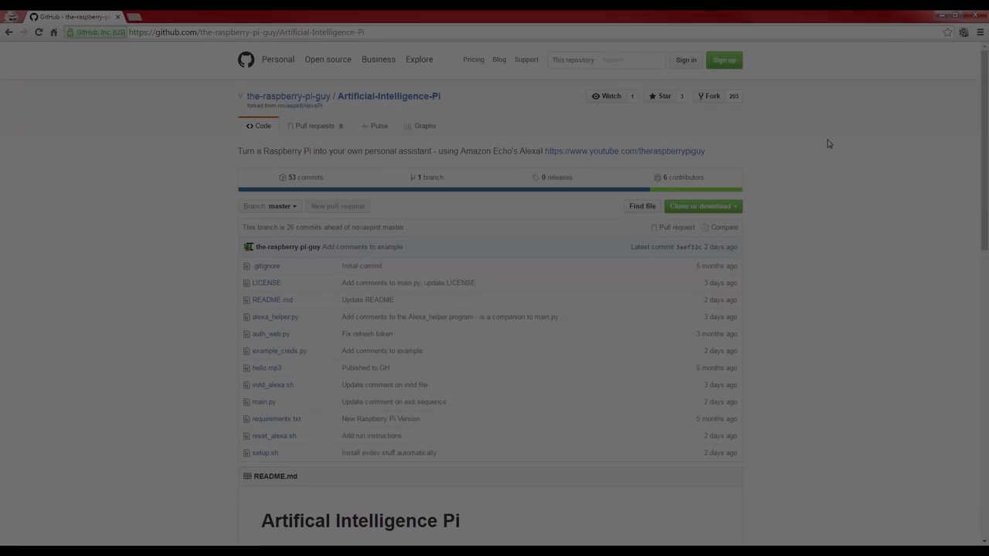
{"action": "scroll", "scroll_direction": "down", "scroll_amount": 3}
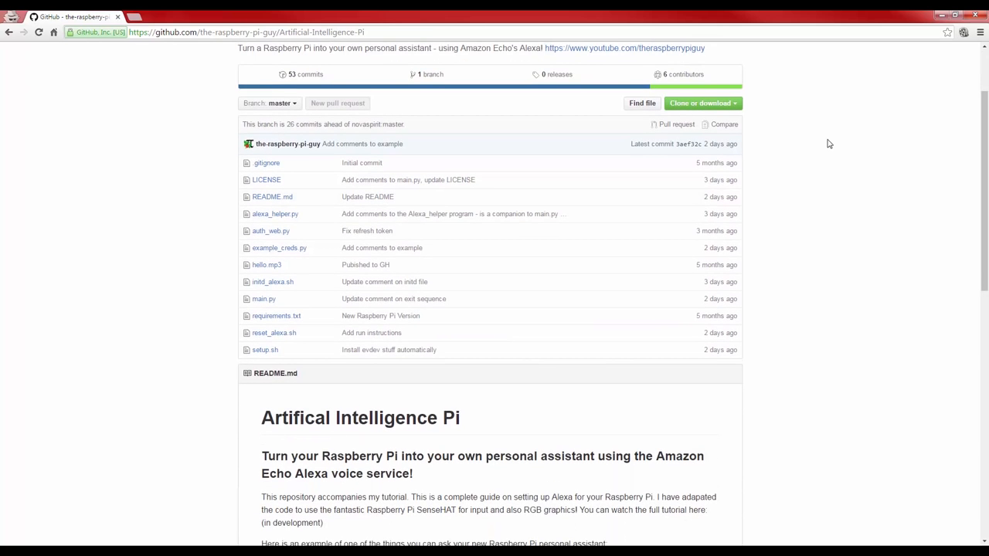
{"action": "scroll", "scroll_direction": "down", "scroll_amount": 3}
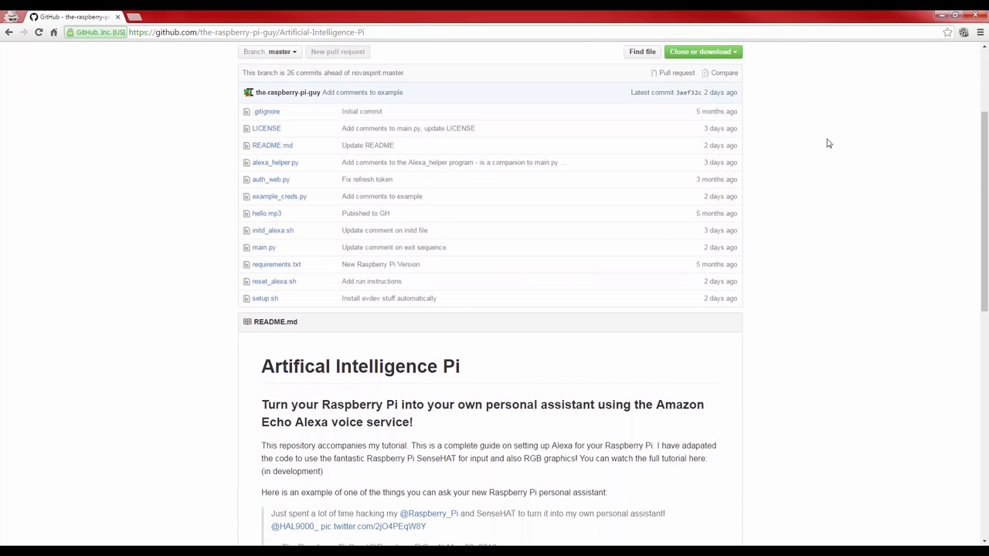
{"action": "scroll", "scroll_direction": "down", "scroll_amount": 3}
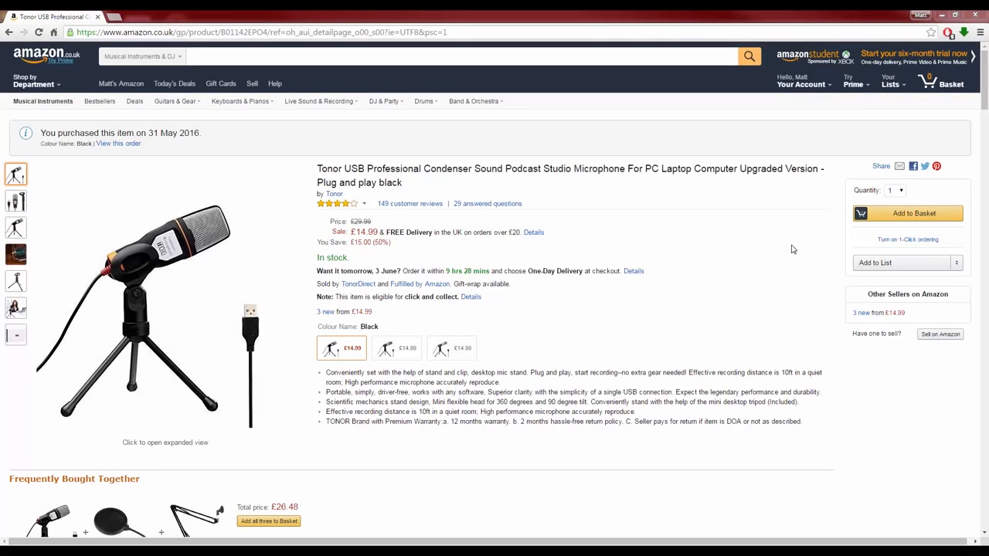
{"action": "mouse_move", "coordinate": [769, 247]}
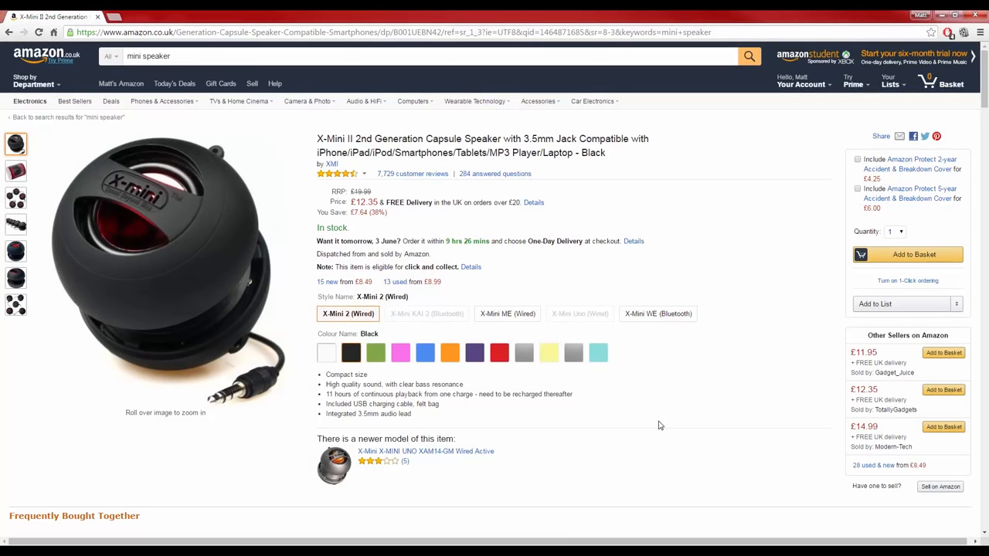
{"action": "mouse_move", "coordinate": [745, 337]}
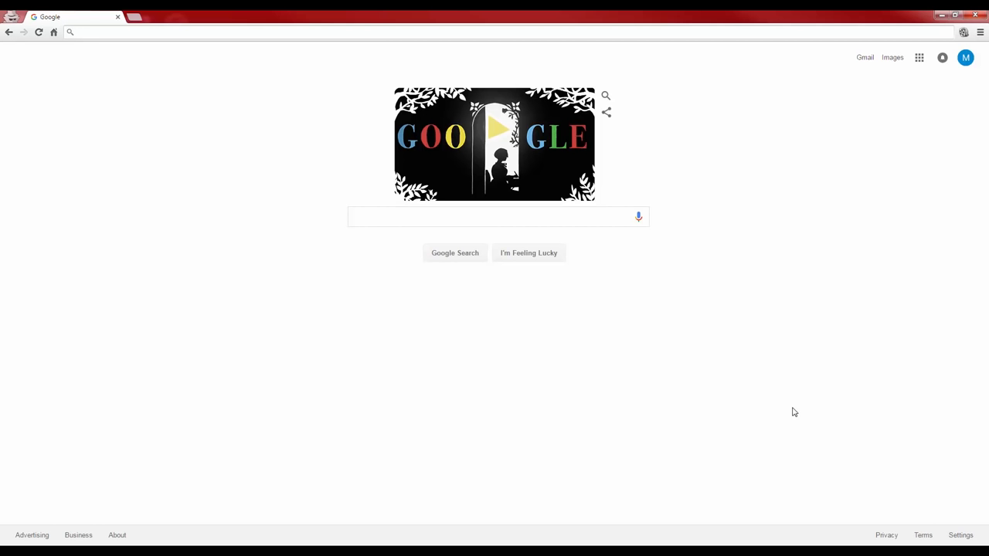
{"action": "mouse_move", "coordinate": [782, 408]}
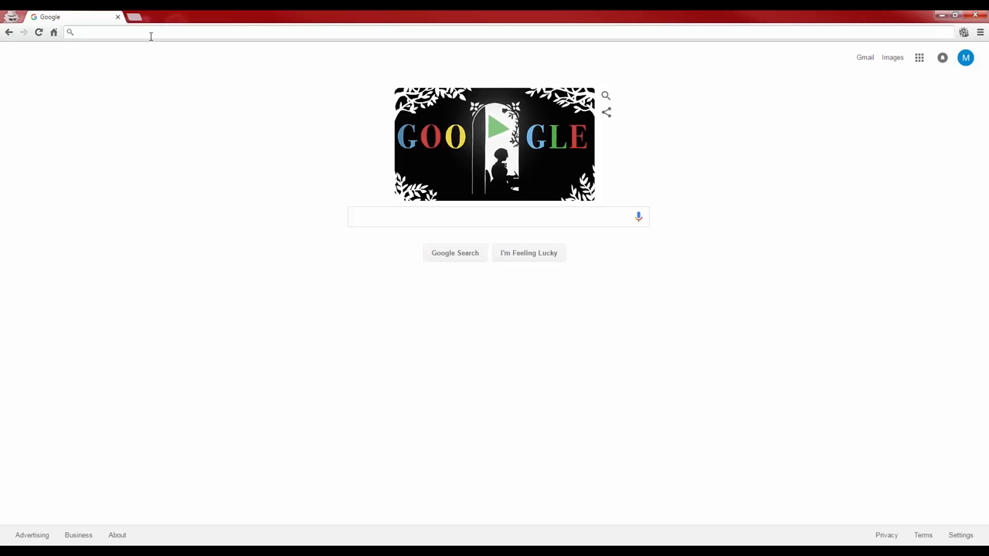
Step: Navigate to developer.amazon.com and scroll the Amazon Developer home page
{"action": "type", "text": "developer.amazon.com"}
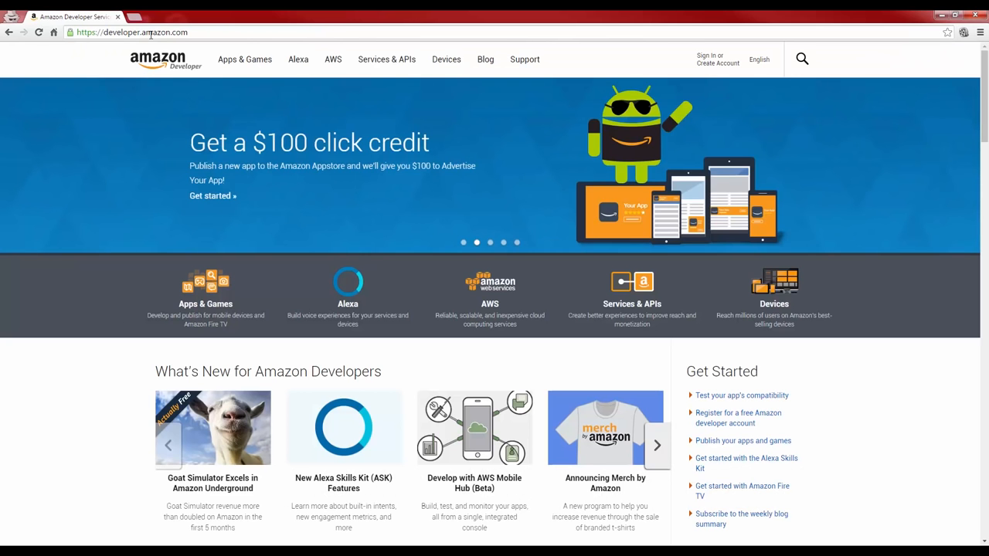
{"action": "mouse_move", "coordinate": [934, 327]}
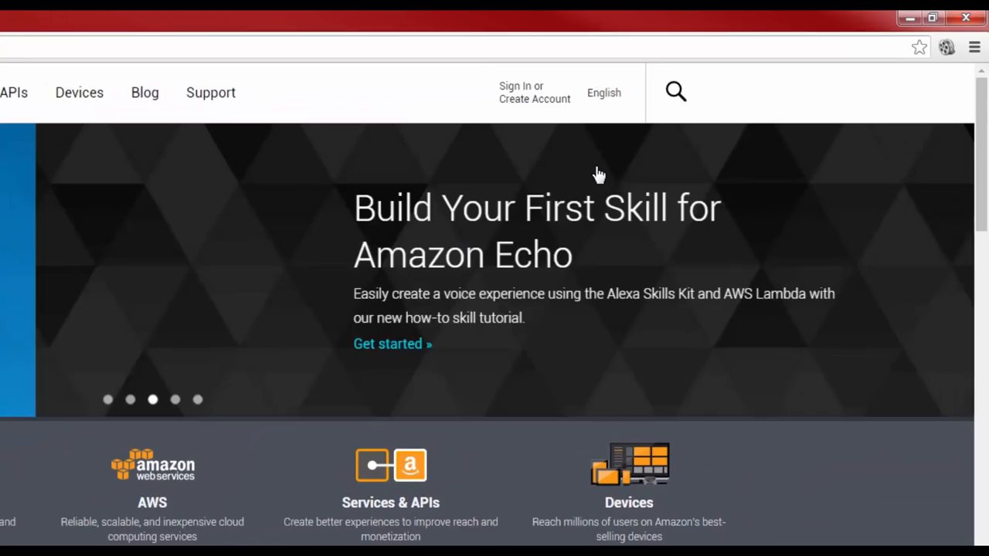
{"action": "scroll", "scroll_direction": "down", "scroll_amount": 3}
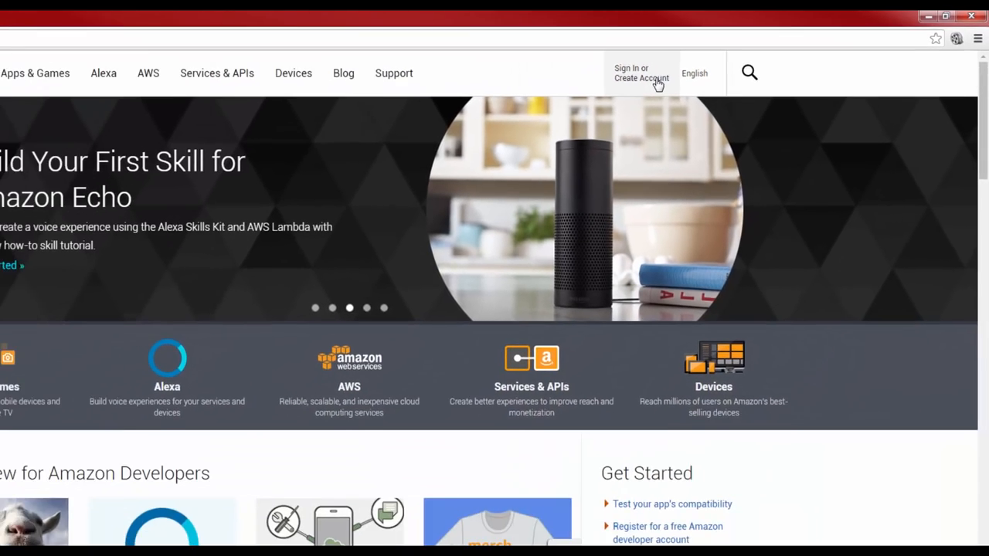
Step: Fill the registration form with captcha answer n38 and create the developer account
{"action": "left_click", "coordinate": [640, 74]}
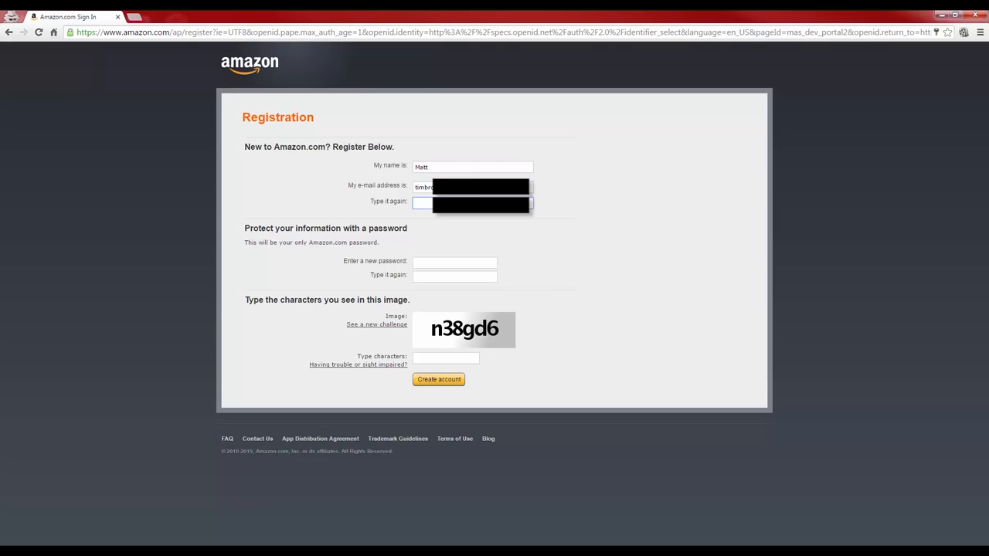
{"action": "type", "text": "n38"}
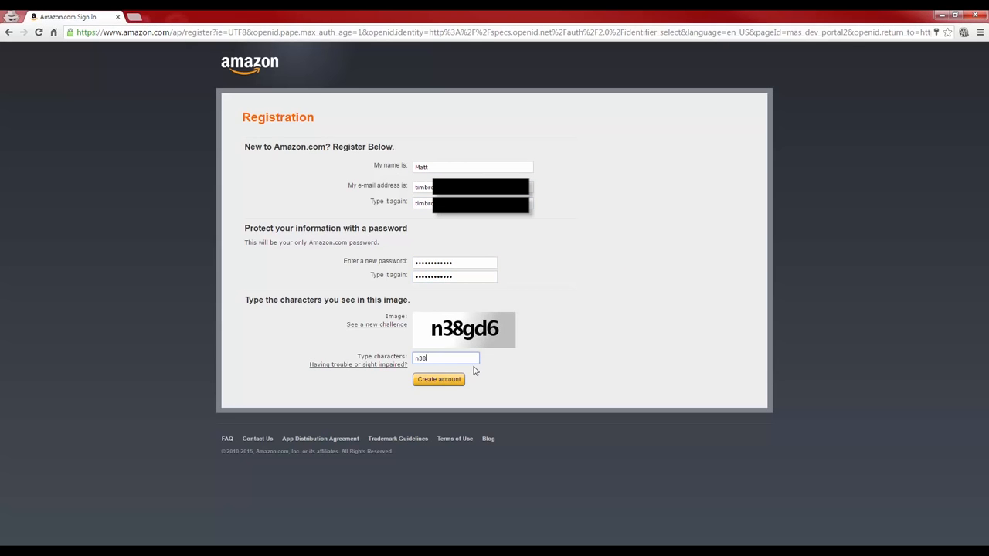
{"action": "left_click", "coordinate": [439, 378]}
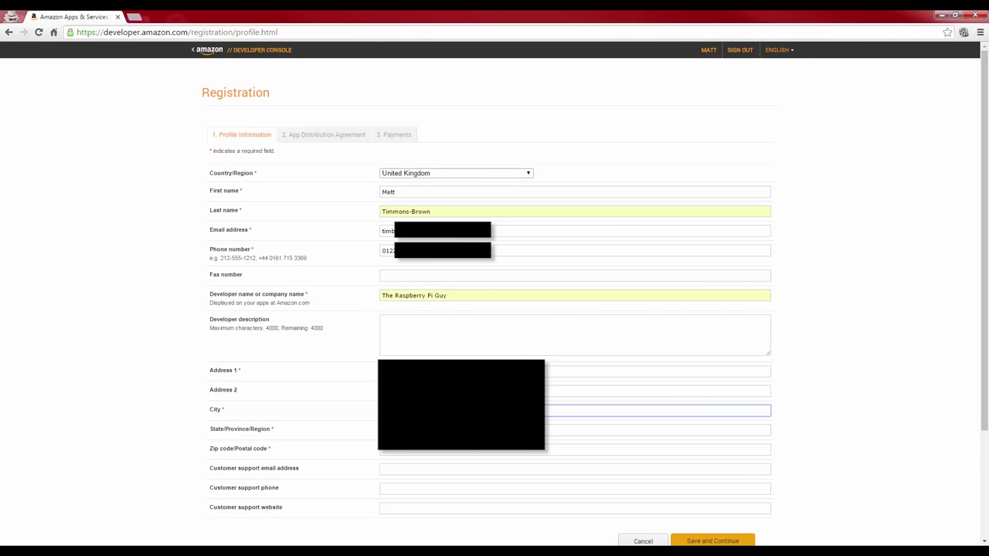
Step: Save the Profile and Payments steps to reach the Developer Console dashboard
{"action": "left_click", "coordinate": [711, 541]}
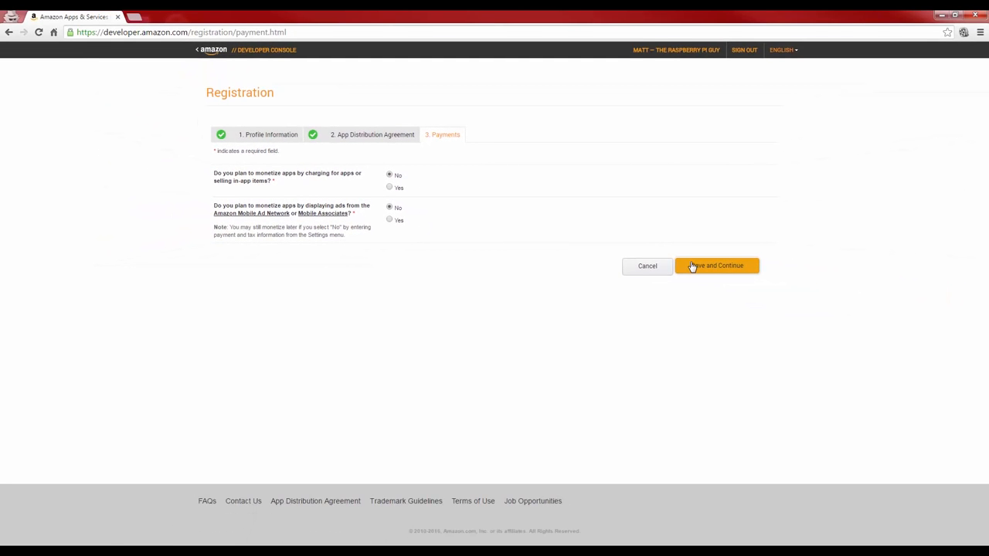
{"action": "left_click", "coordinate": [716, 265]}
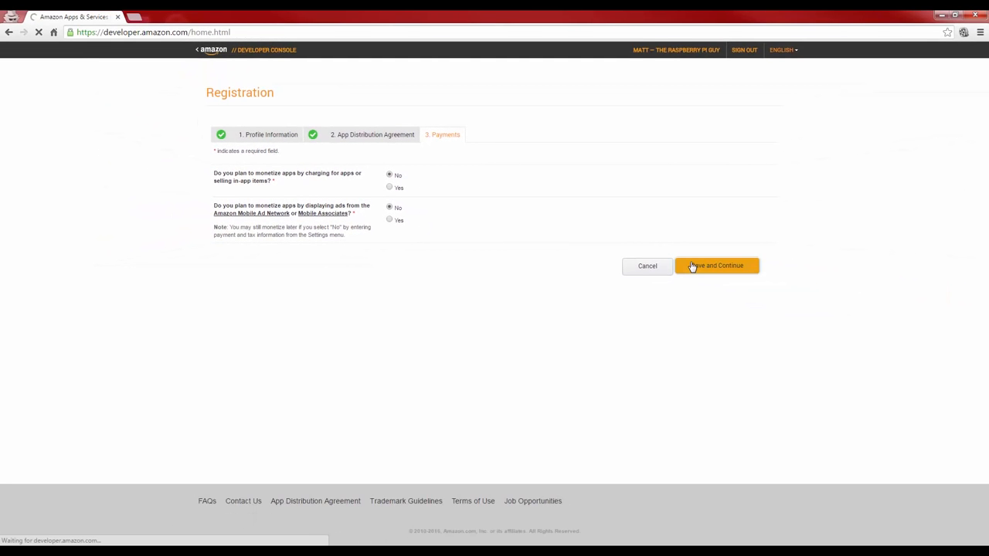
{"action": "left_click", "coordinate": [715, 266]}
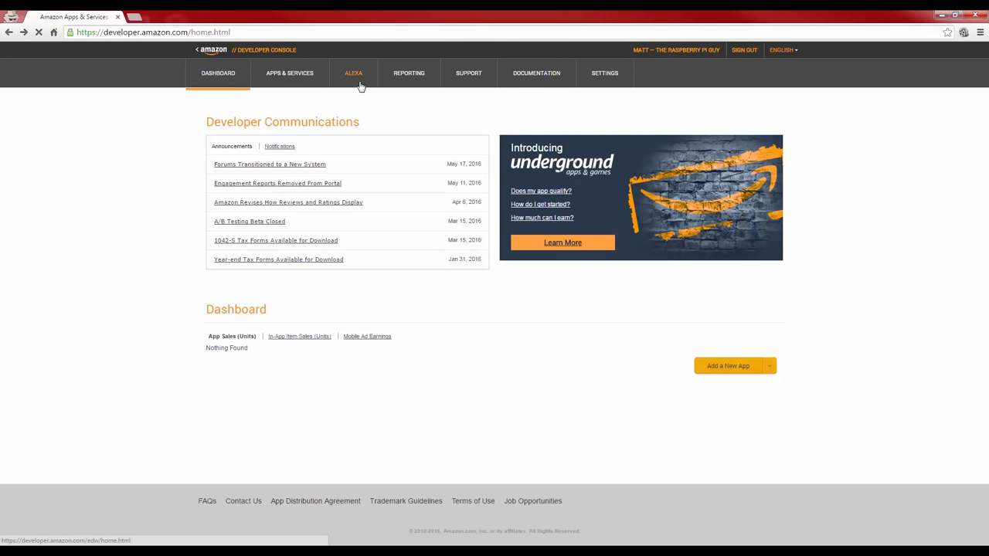
Step: Start registering a new Alexa Voice Service product of type Device
{"action": "left_click", "coordinate": [352, 73]}
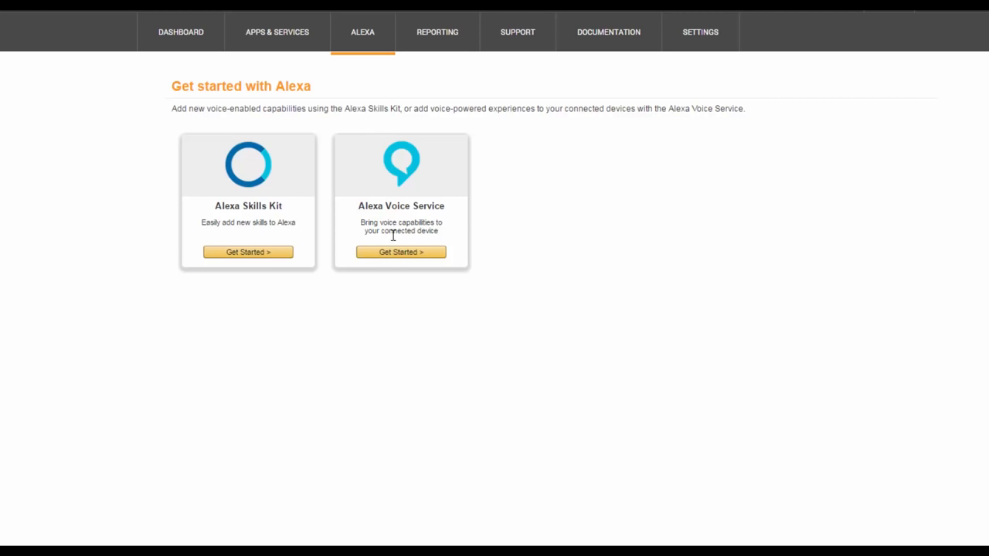
{"action": "left_click", "coordinate": [400, 252]}
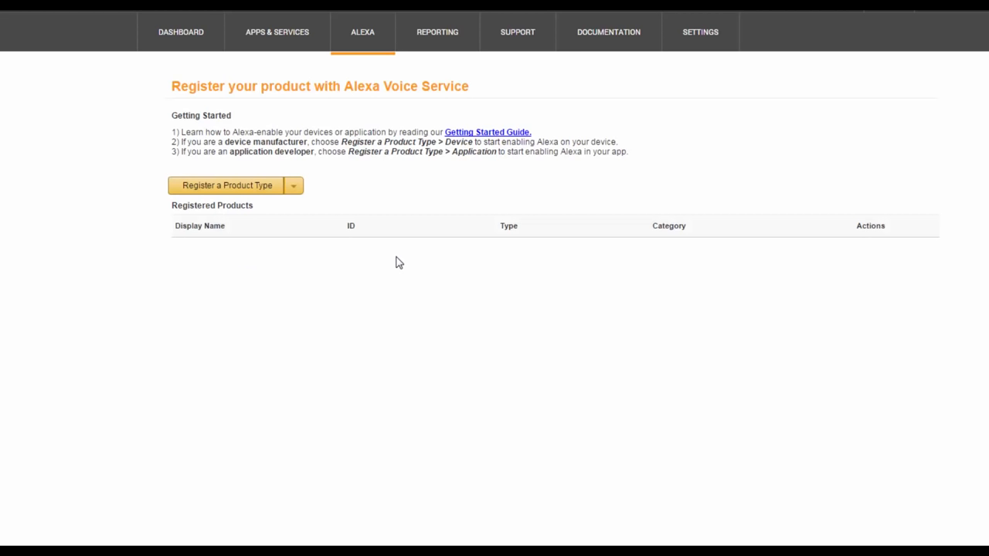
{"action": "left_click", "coordinate": [294, 186]}
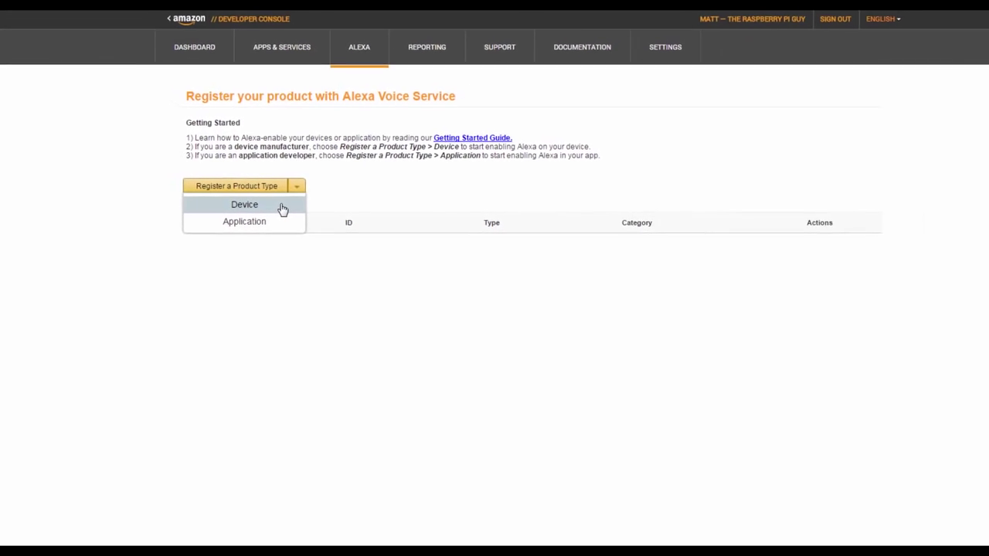
{"action": "left_click", "coordinate": [244, 204]}
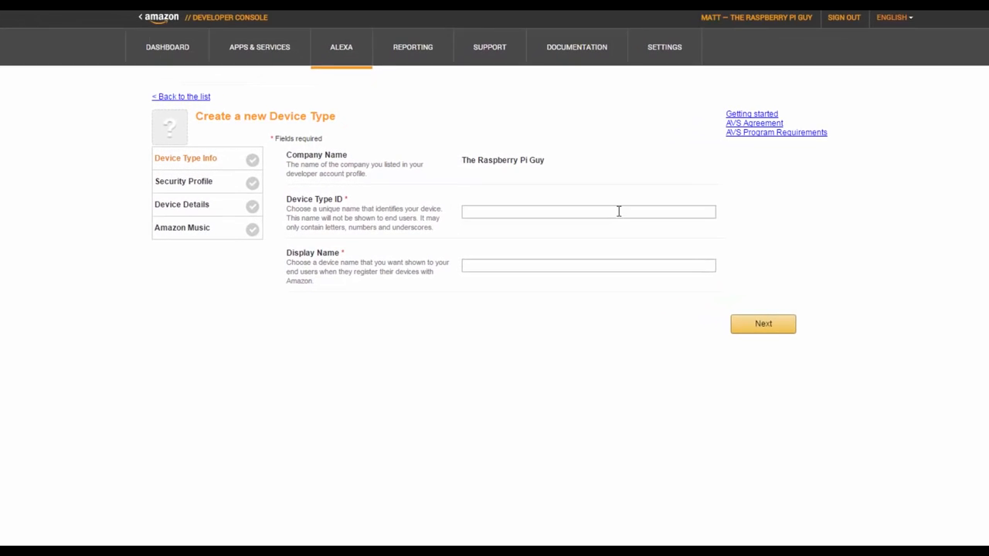
Step: Fill the Device Type ID and Display Name with RaspberryPiAI
{"action": "type", "text": "RaspberryPiAI"}
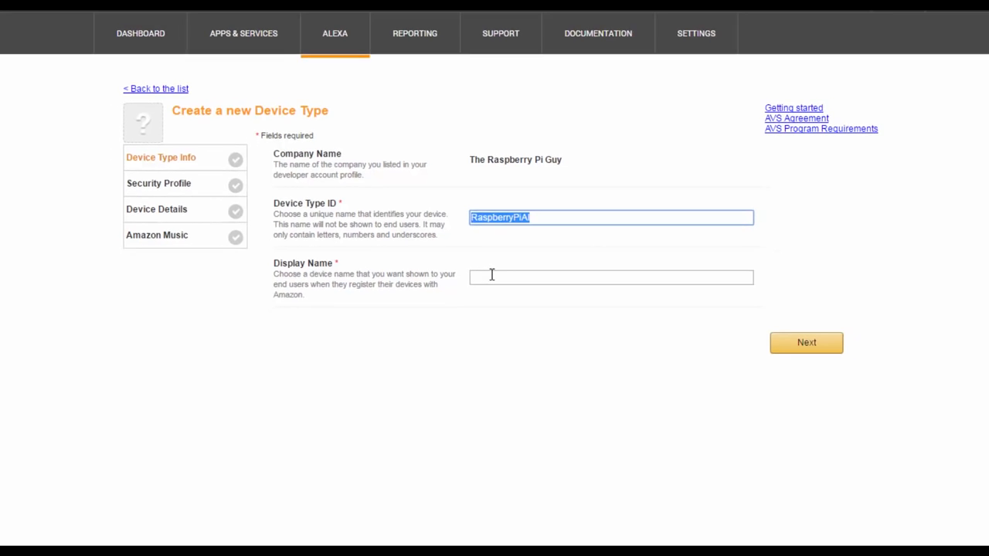
{"action": "type", "text": "RaspberryPiAl"}
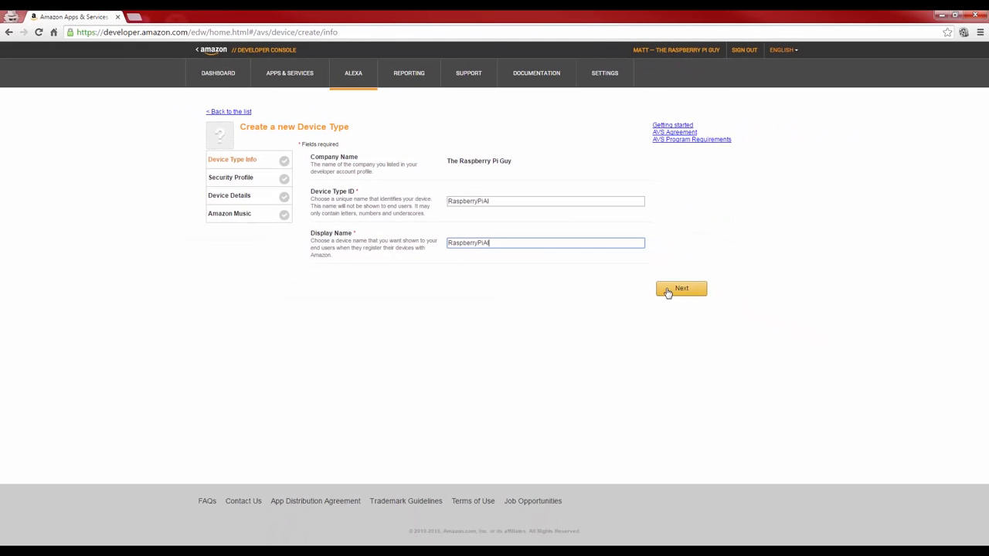
Step: Create a new security profile with name and description RaspberryPiAI and submit it
{"action": "left_click", "coordinate": [680, 289]}
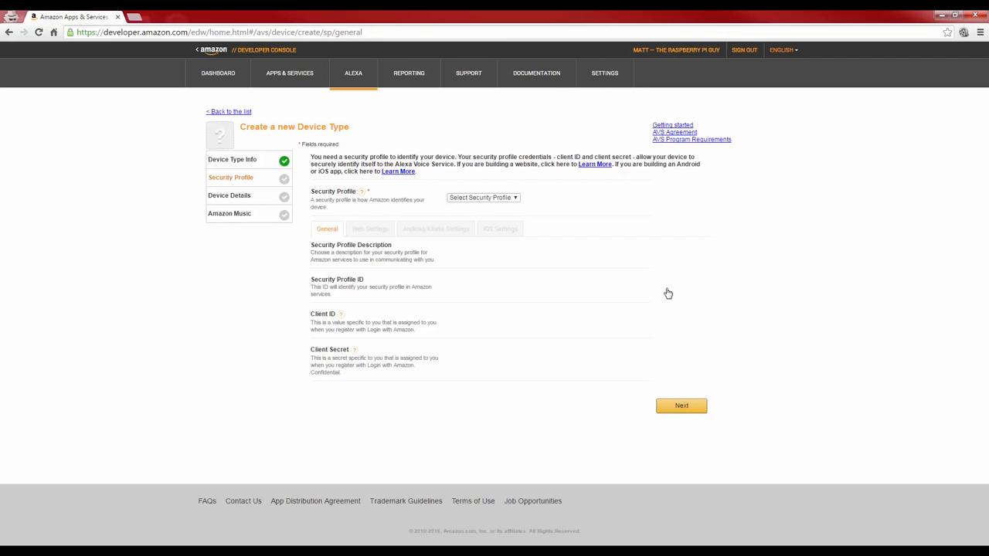
{"action": "mouse_move", "coordinate": [726, 266]}
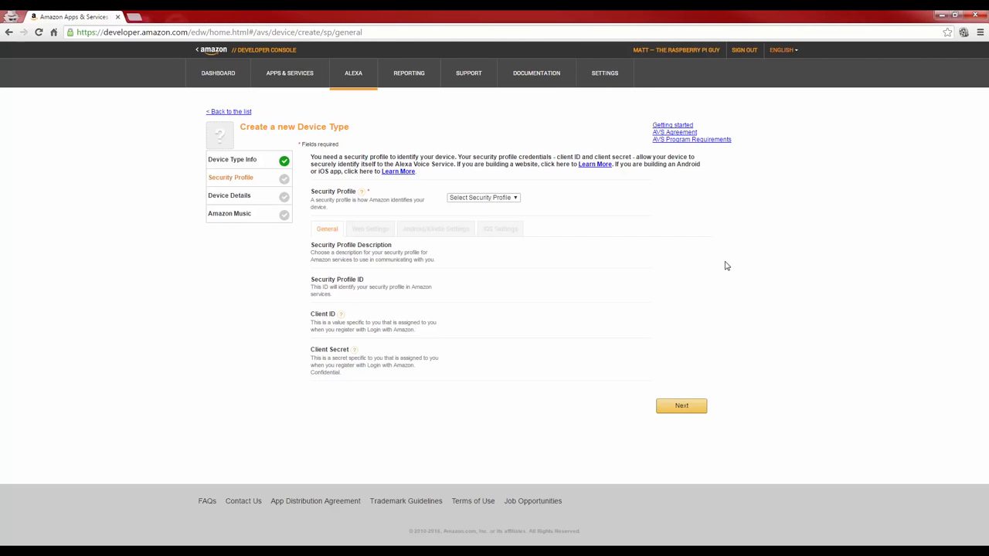
{"action": "left_click", "coordinate": [482, 198]}
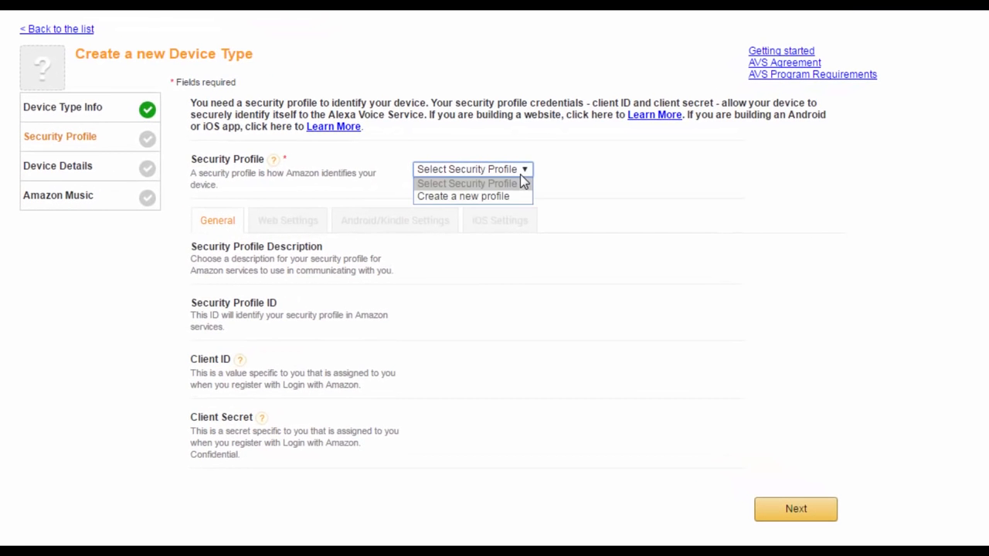
{"action": "left_click", "coordinate": [462, 194]}
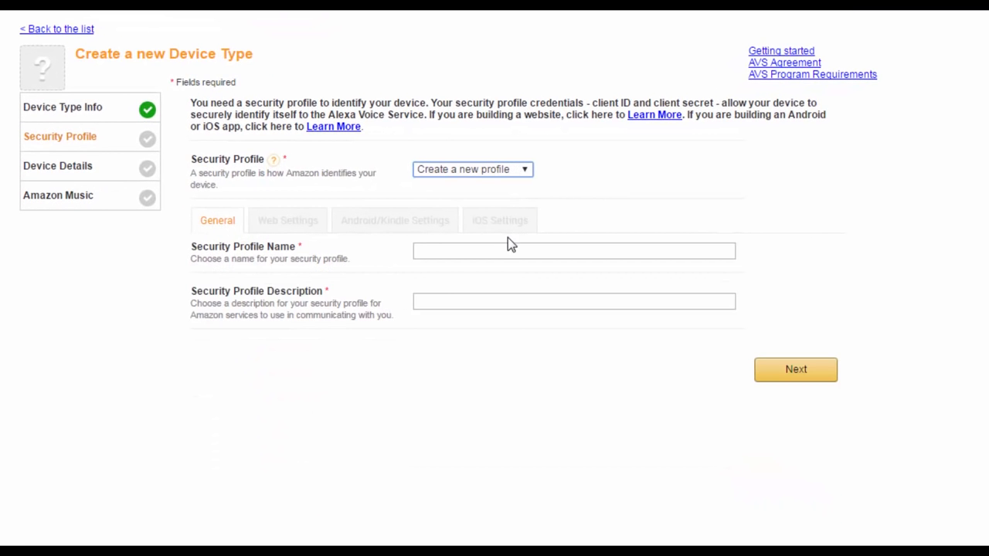
{"action": "left_click", "coordinate": [574, 251]}
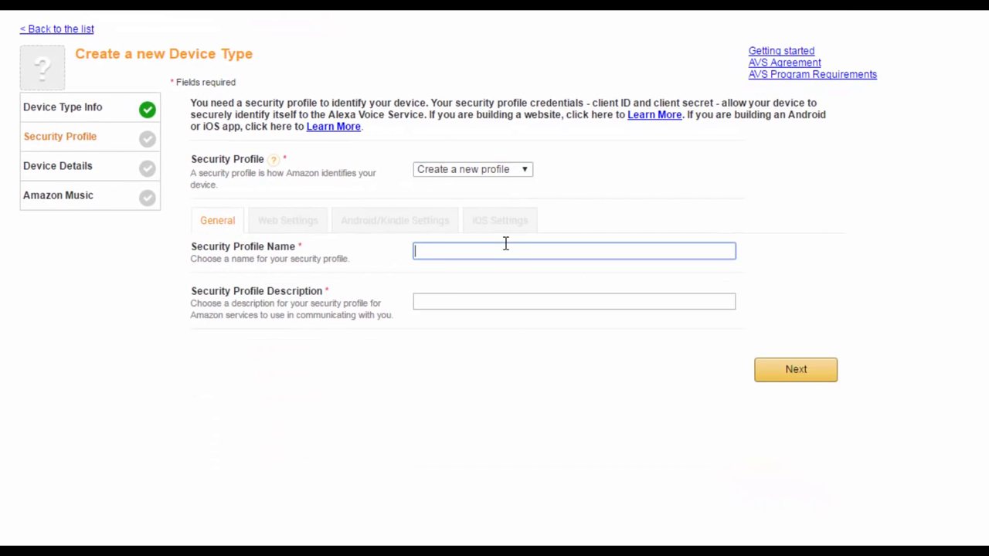
{"action": "type", "text": "RaspberryPiAI"}
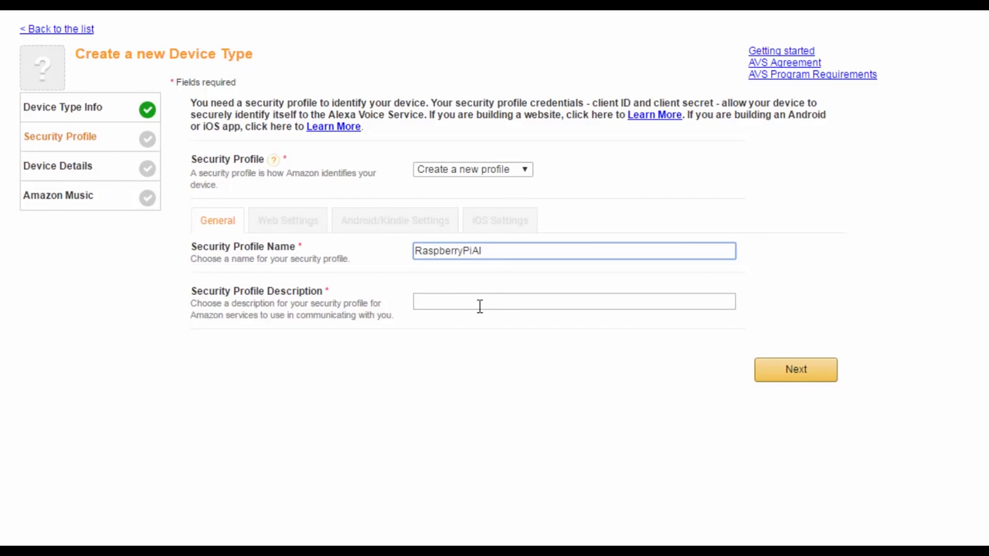
{"action": "type", "text": "RaspberryPiAI"}
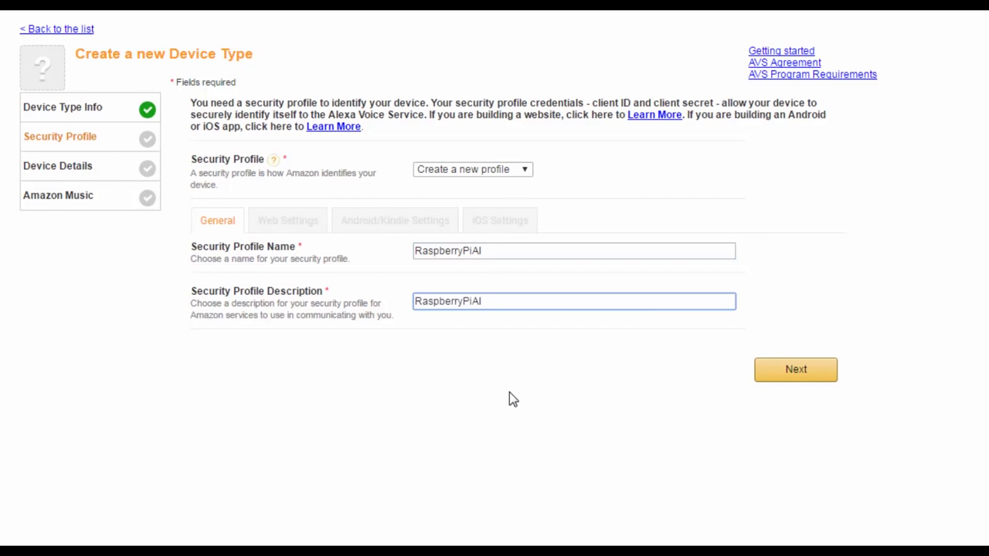
{"action": "mouse_move", "coordinate": [794, 369]}
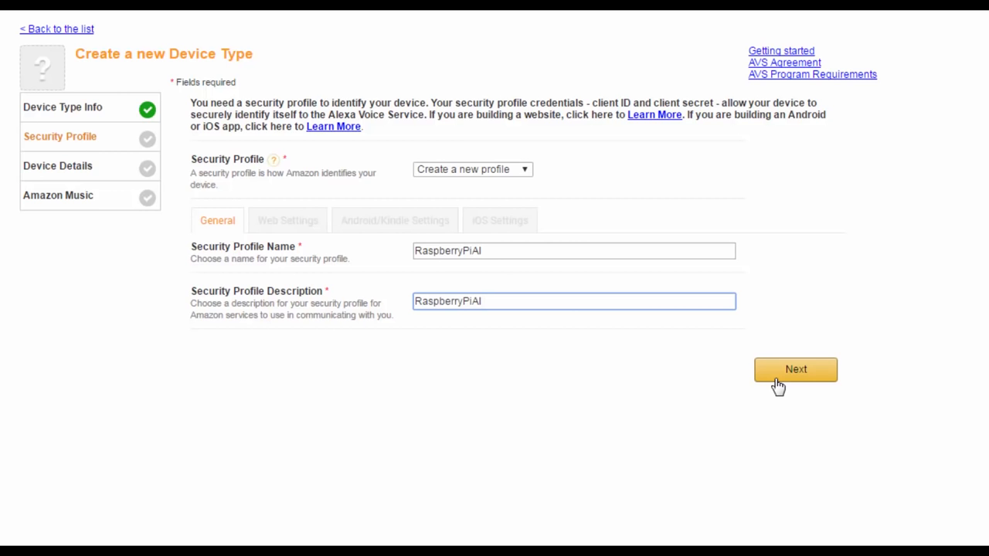
{"action": "left_click", "coordinate": [796, 370]}
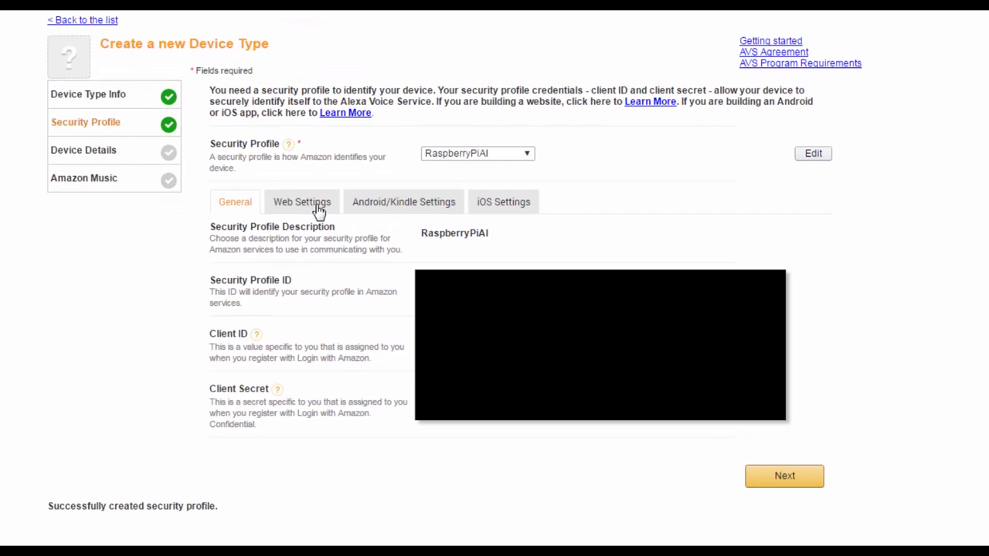
{"action": "left_click", "coordinate": [301, 201]}
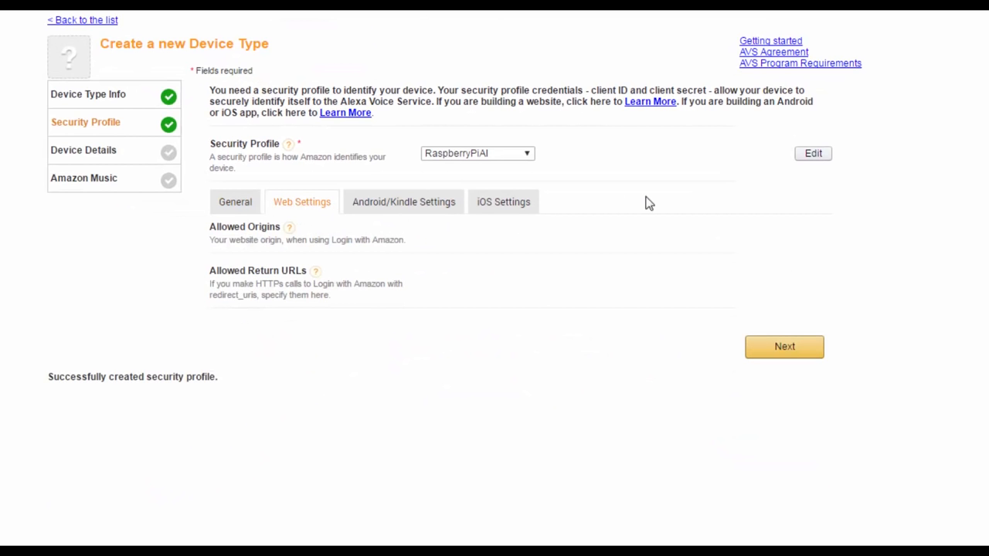
{"action": "left_click", "coordinate": [813, 153]}
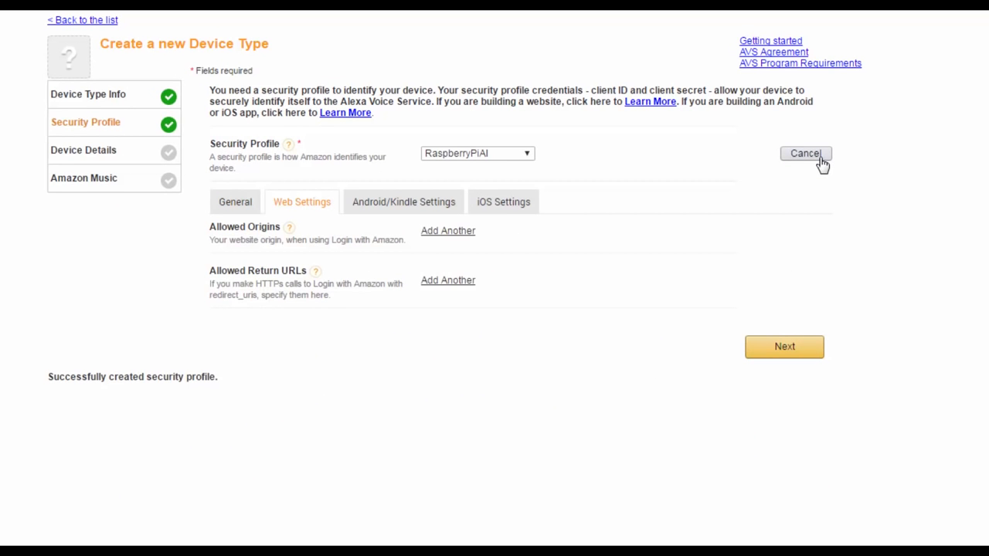
{"action": "mouse_move", "coordinate": [658, 275]}
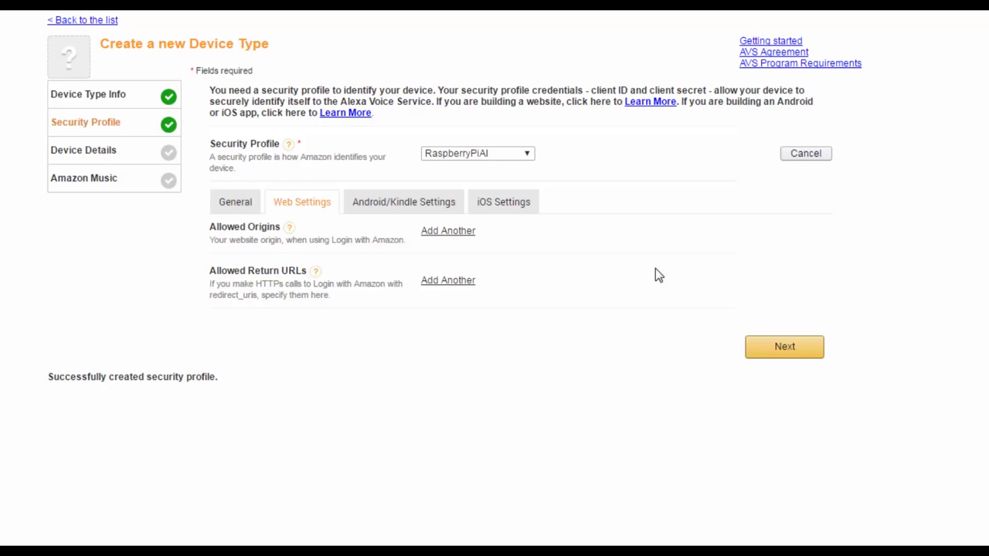
{"action": "left_click", "coordinate": [448, 231]}
{"action": "type", "text": "http://loc"}
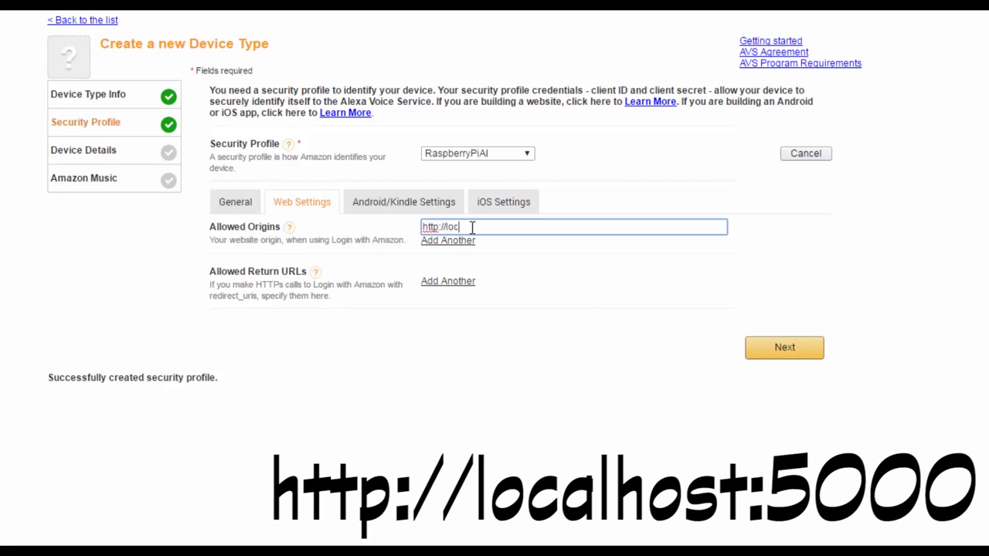
{"action": "type", "text": "alhost"}
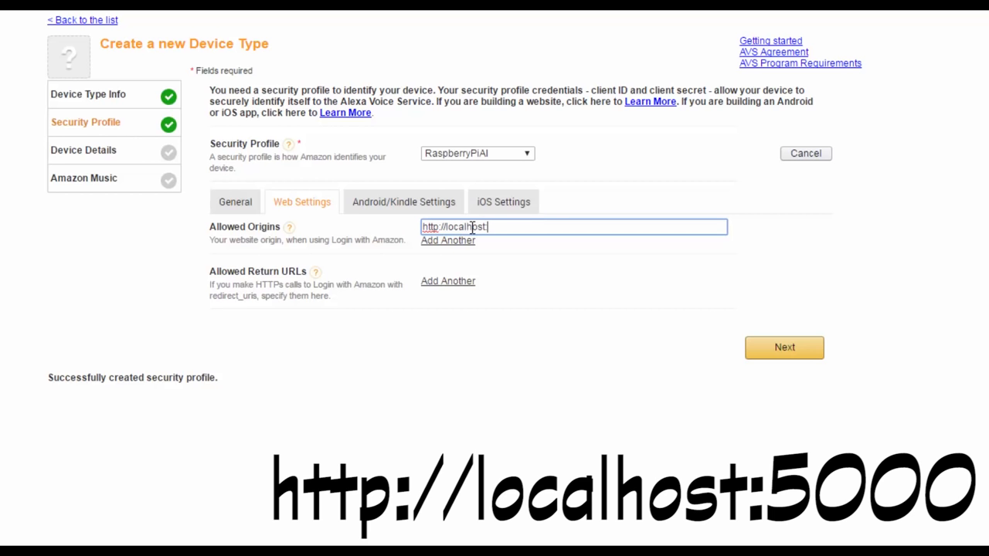
{"action": "type", "text": ":5000"}
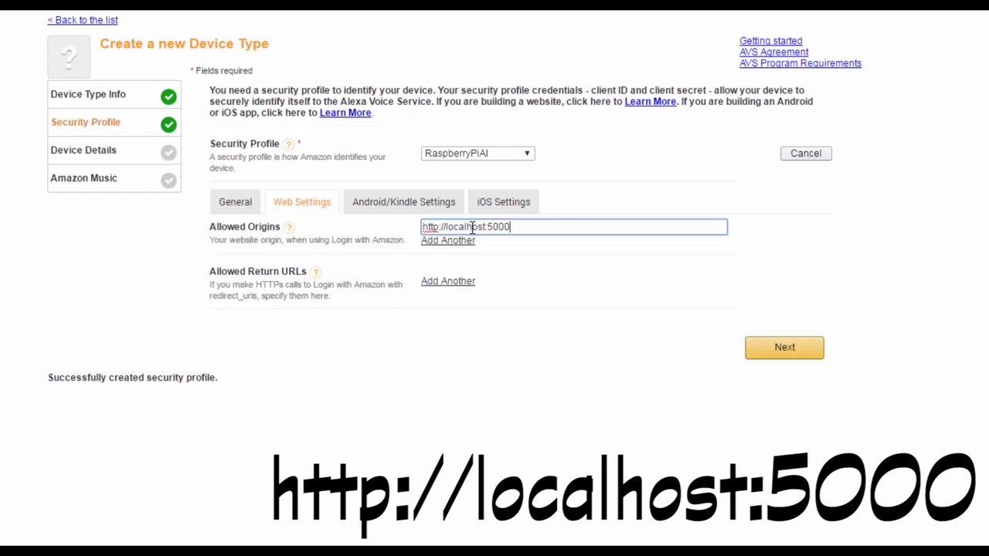
{"action": "mouse_move", "coordinate": [502, 292]}
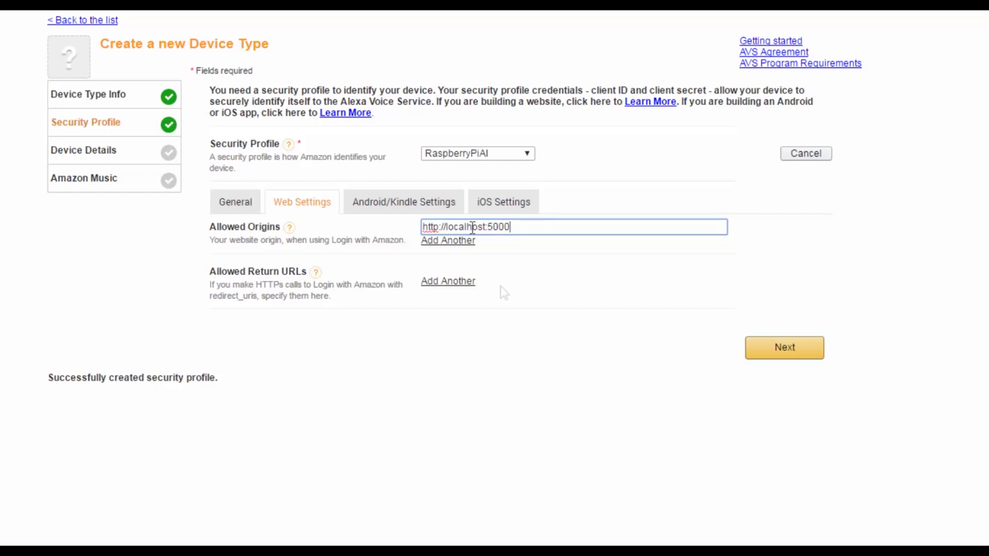
{"action": "left_click", "coordinate": [448, 241]}
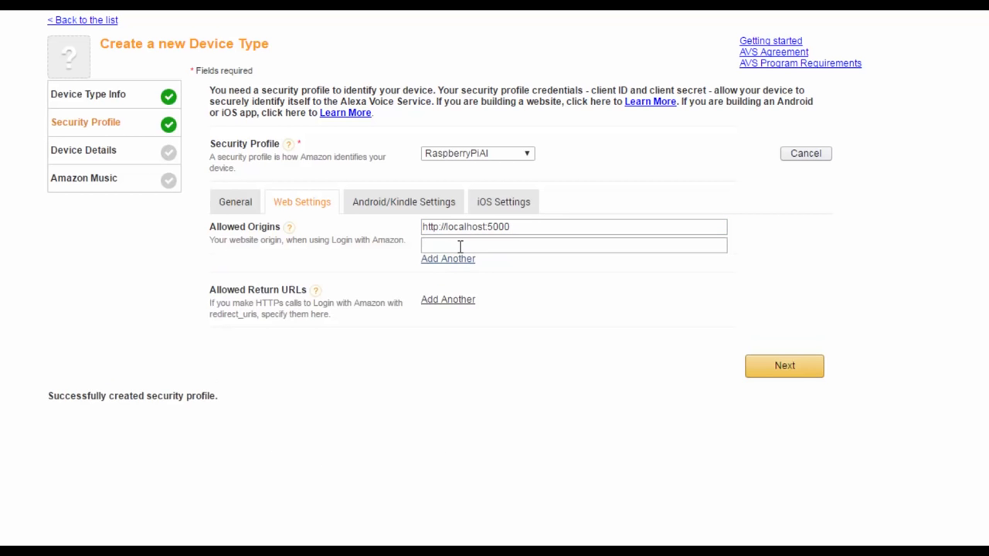
{"action": "left_click", "coordinate": [574, 245]}
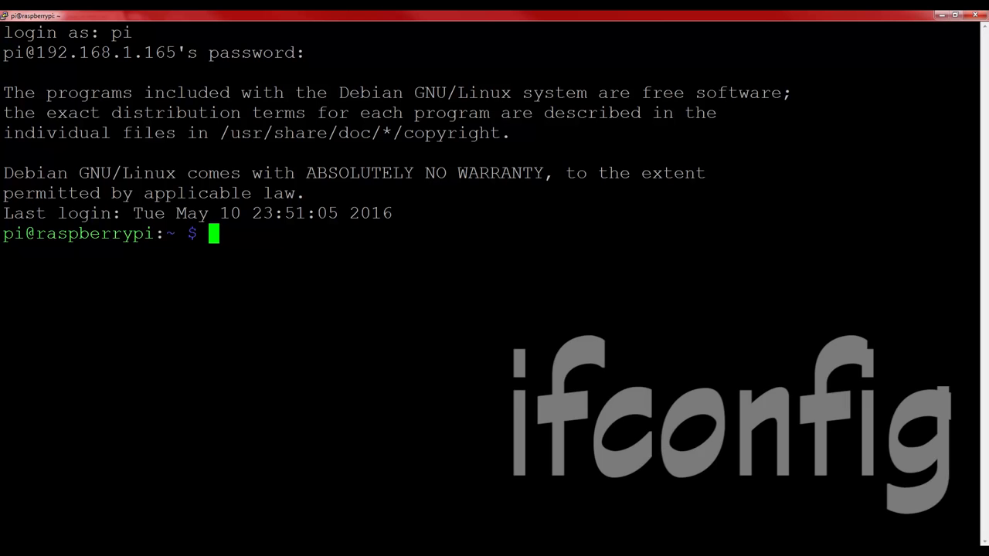
{"action": "type", "text": "ifcon"}
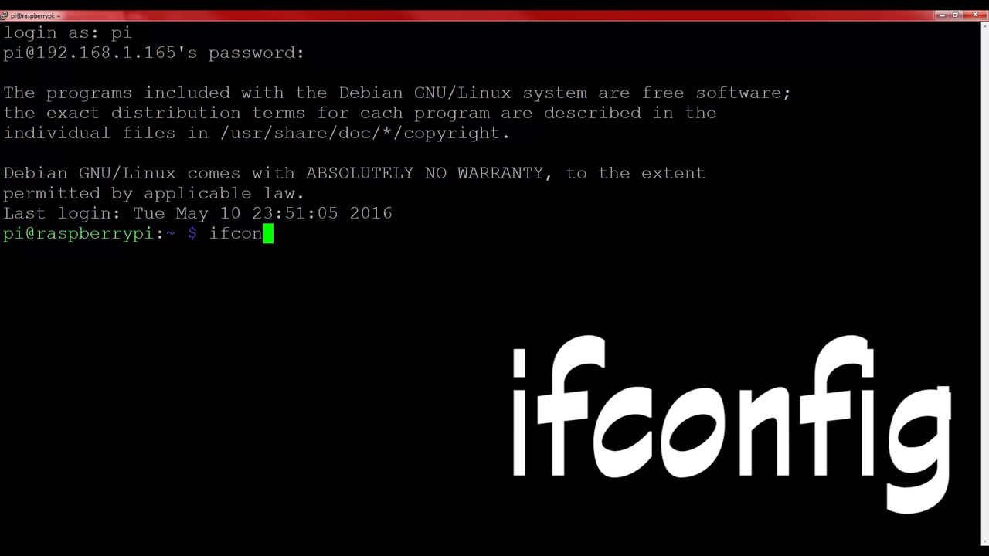
{"action": "key", "text": "Return"}
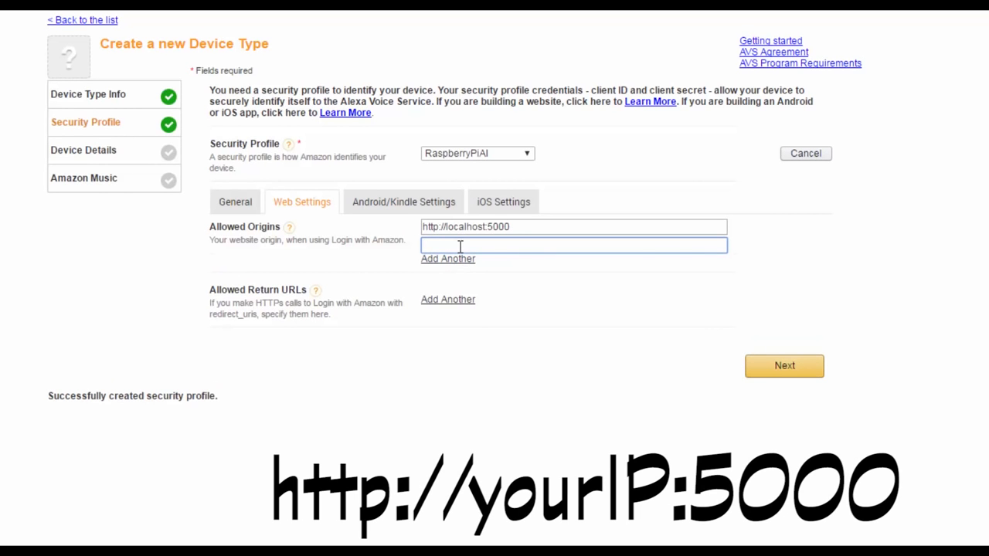
{"action": "type", "text": "http://"}
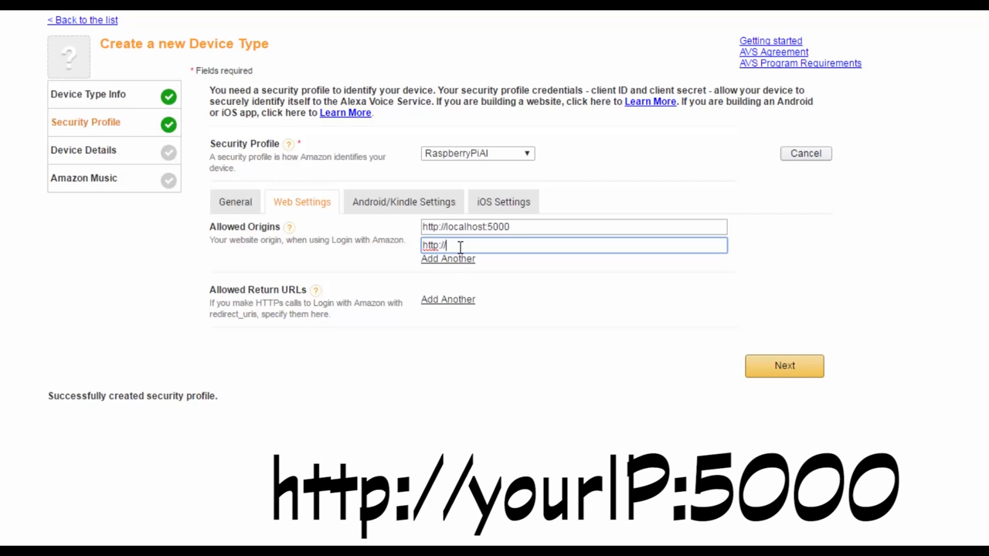
{"action": "type", "text": "192.168."}
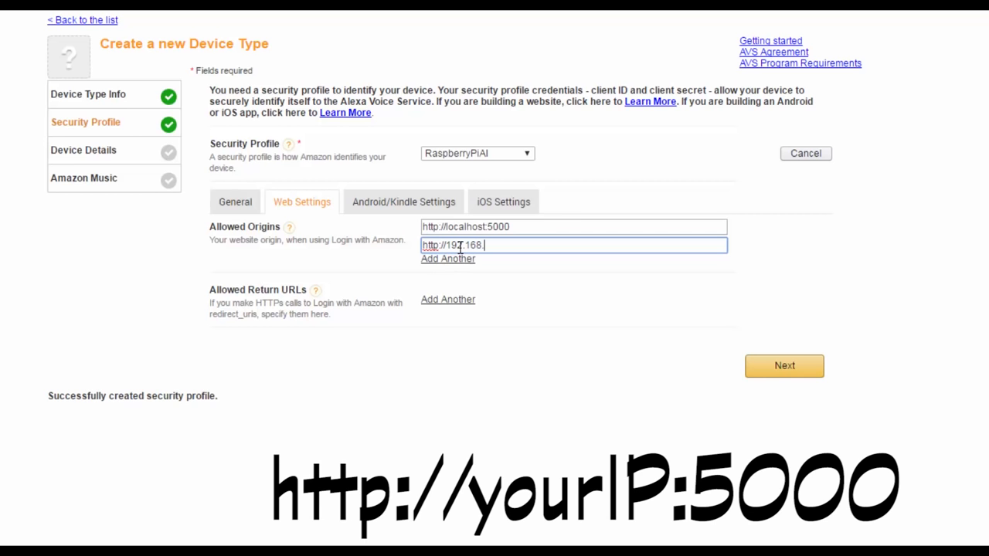
{"action": "type", "text": ".1.165"}
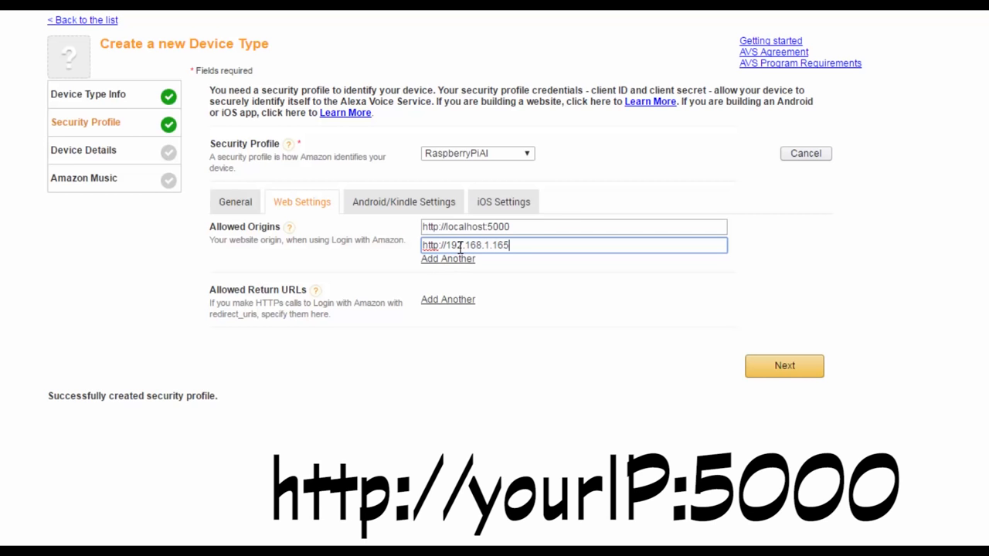
{"action": "type", "text": "500"}
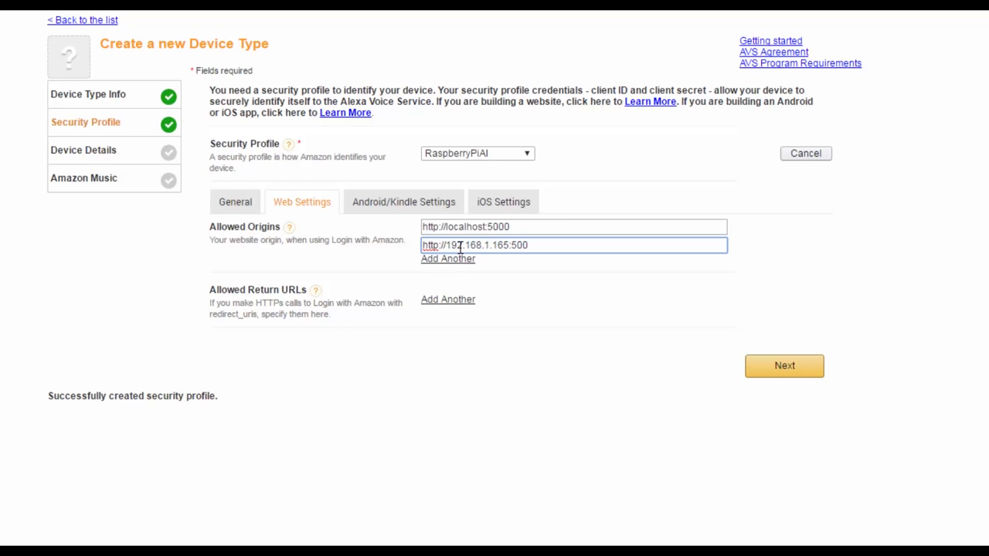
{"action": "type", "text": "0"}
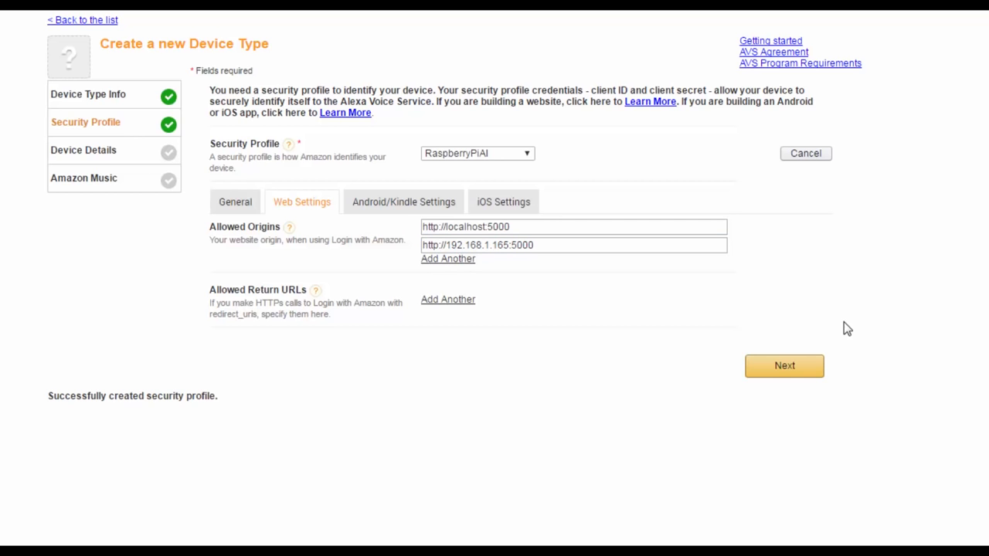
{"action": "mouse_move", "coordinate": [616, 324]}
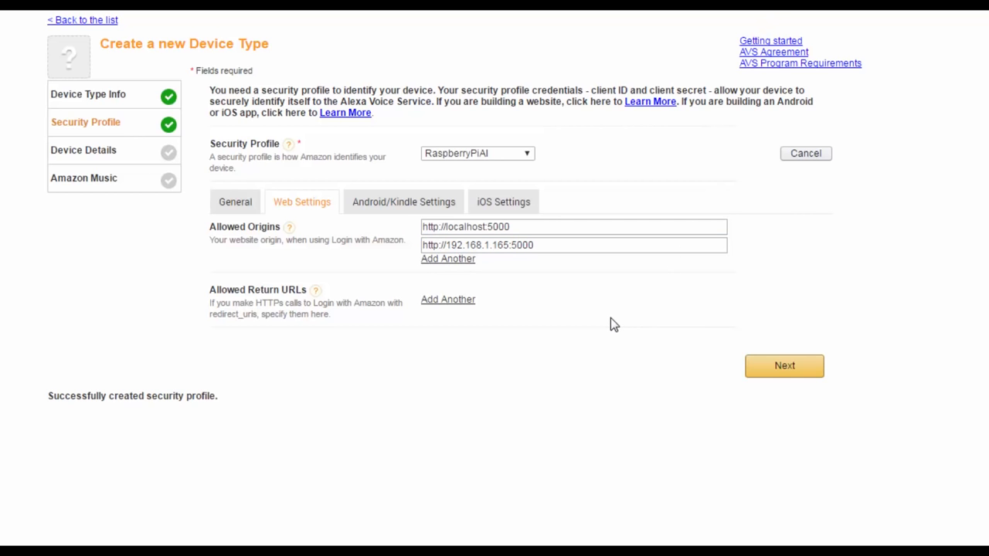
{"action": "left_click", "coordinate": [448, 300]}
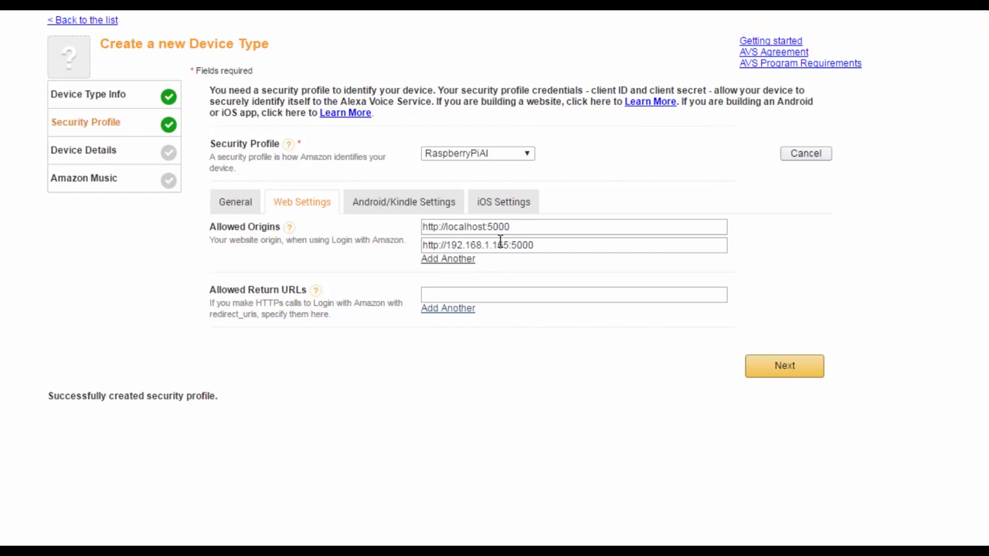
{"action": "triple_click", "coordinate": [574, 226]}
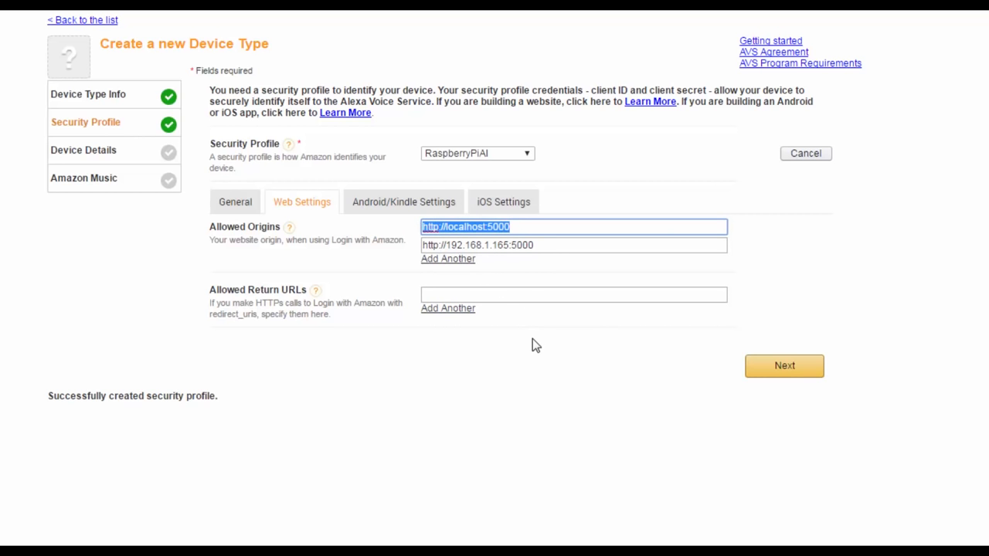
{"action": "type", "text": "http://localhost:5000"}
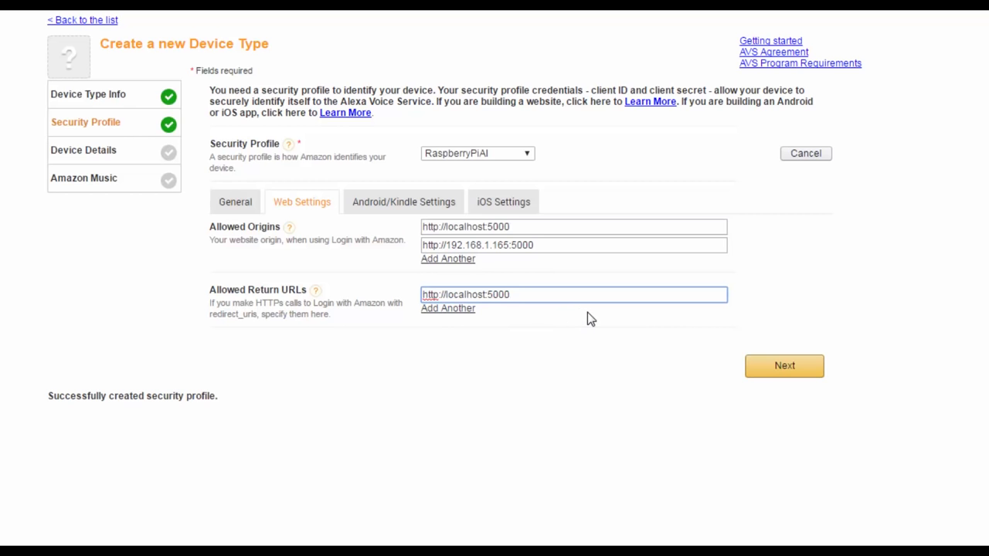
{"action": "type", "text": "/code"}
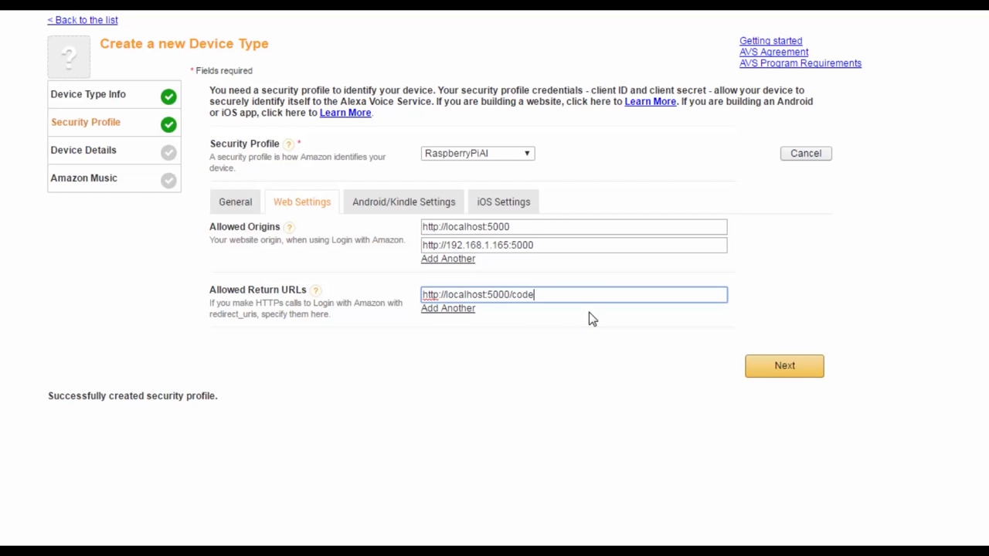
{"action": "left_click", "coordinate": [449, 308]}
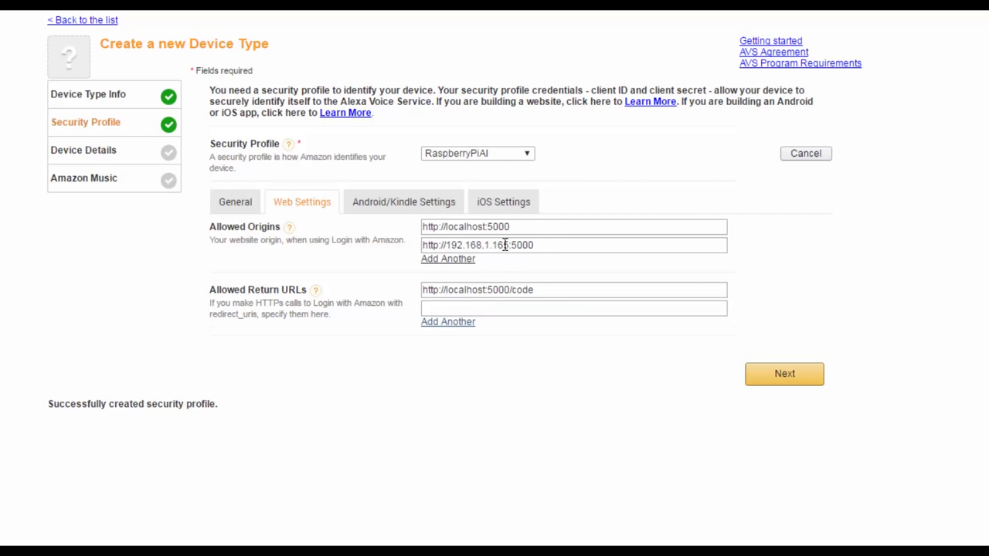
{"action": "triple_click", "coordinate": [574, 244]}
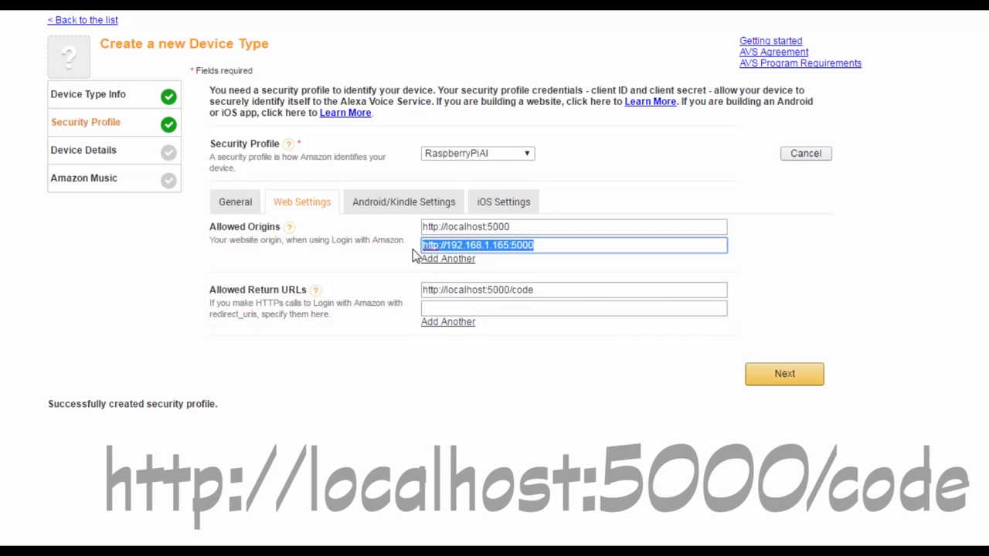
{"action": "type", "text": "http://192.168.1.165:5000"}
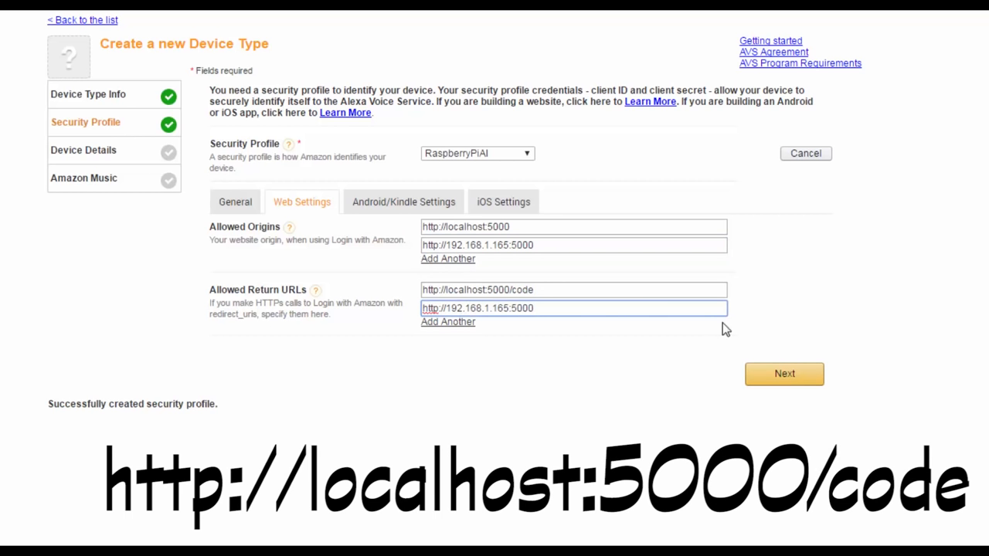
{"action": "type", "text": "/code"}
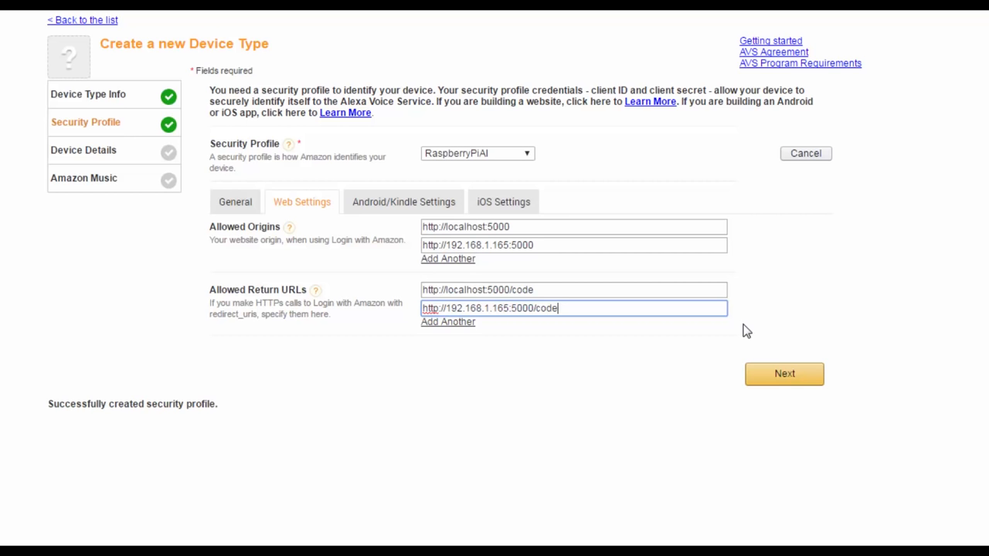
{"action": "left_click", "coordinate": [784, 373]}
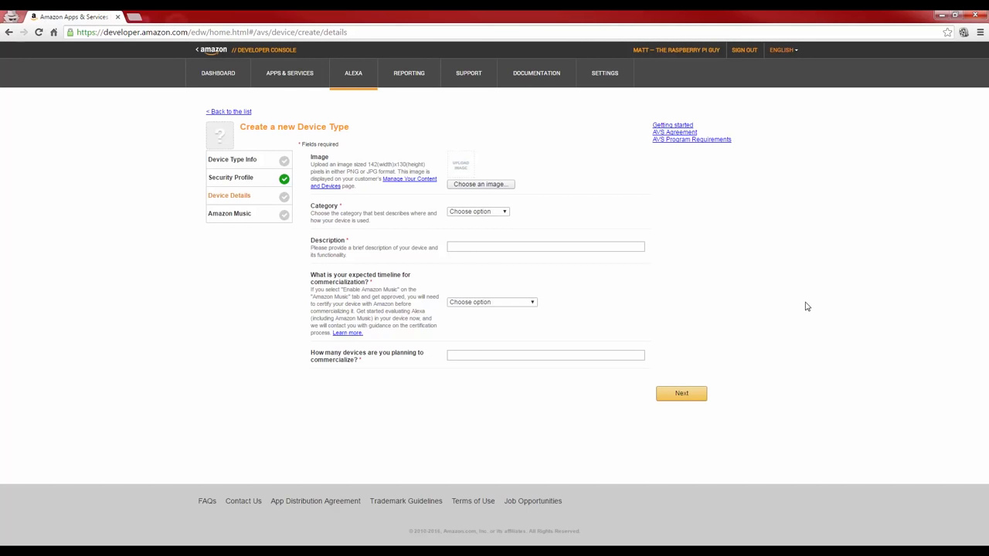
Step: Set category Other, a Ras... description and a longer-than-4-months/TBD timeline, then finish registration
{"action": "left_click", "coordinate": [478, 211]}
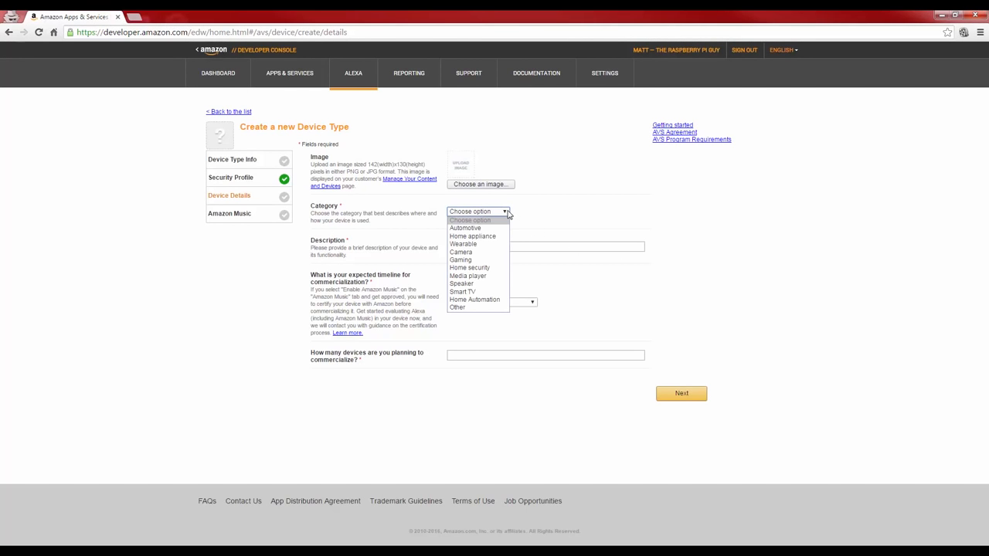
{"action": "left_click", "coordinate": [458, 308]}
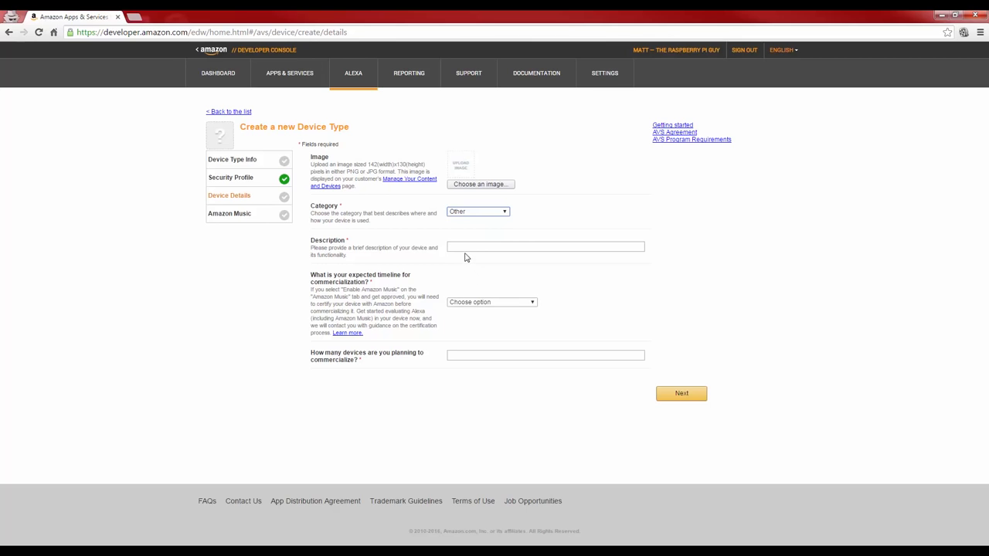
{"action": "type", "text": "RaspberryPi"}
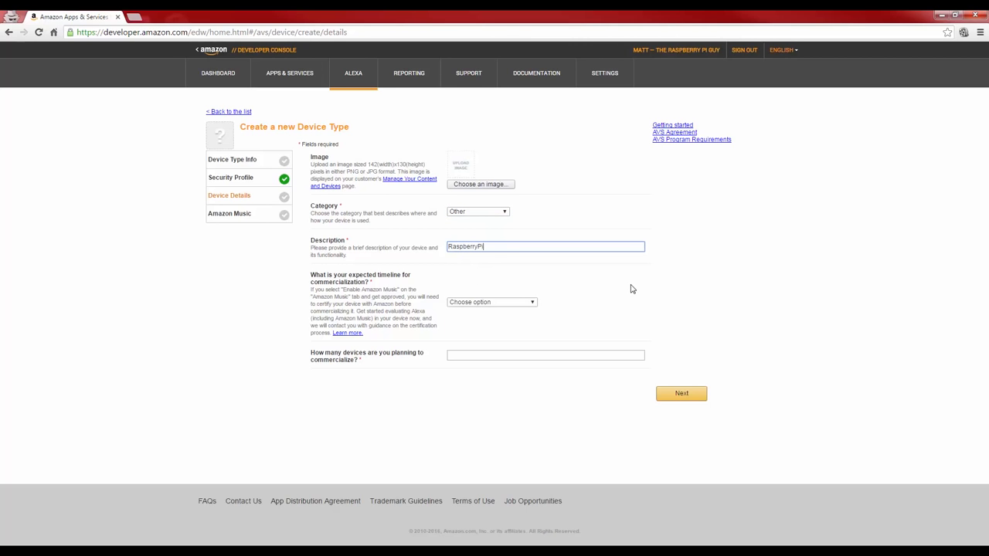
{"action": "left_click", "coordinate": [492, 301]}
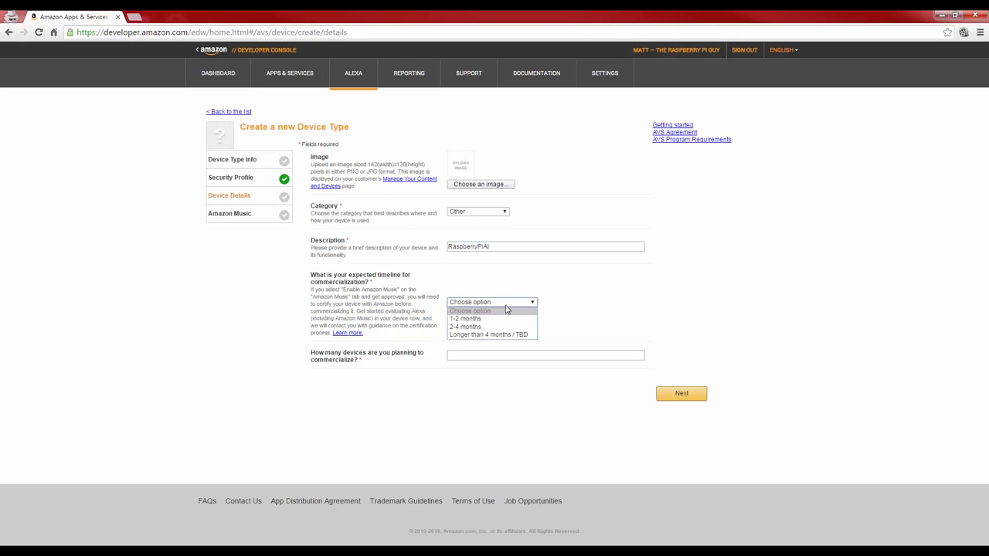
{"action": "left_click", "coordinate": [488, 333]}
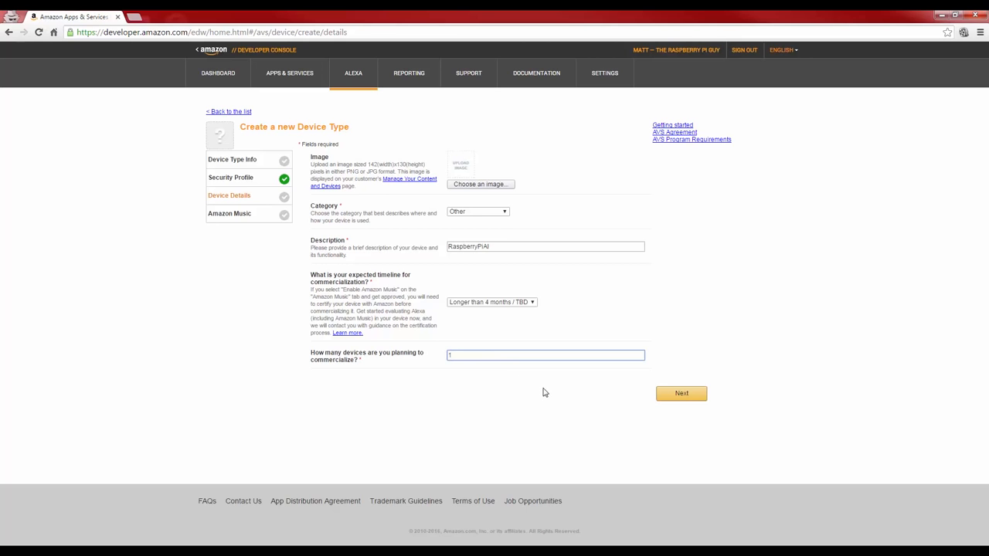
{"action": "mouse_move", "coordinate": [764, 427]}
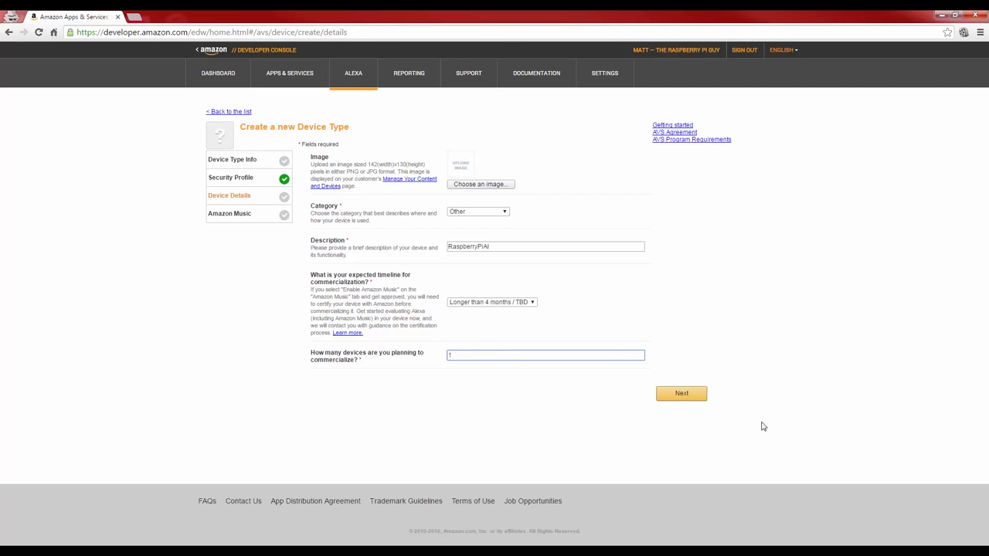
{"action": "mouse_move", "coordinate": [681, 395]}
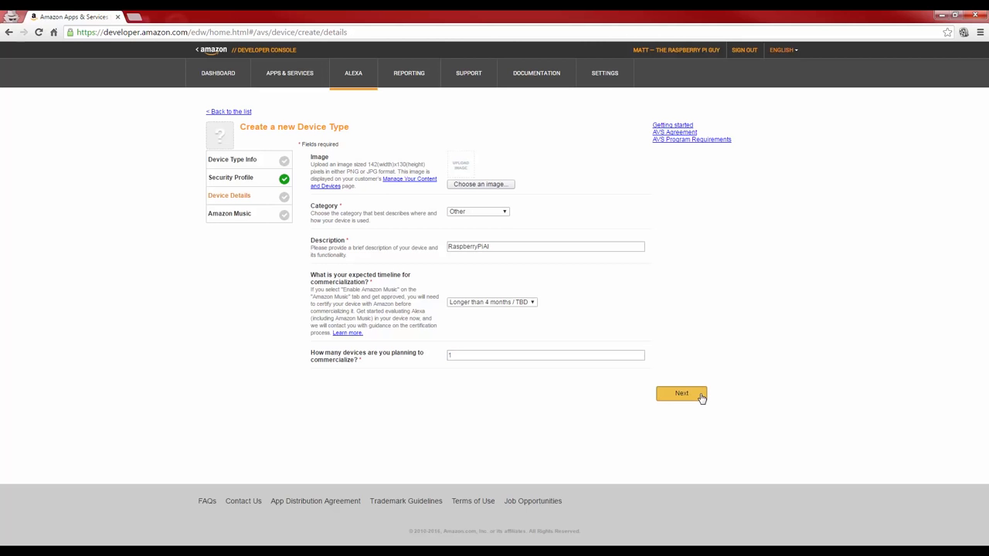
{"action": "left_click", "coordinate": [680, 394]}
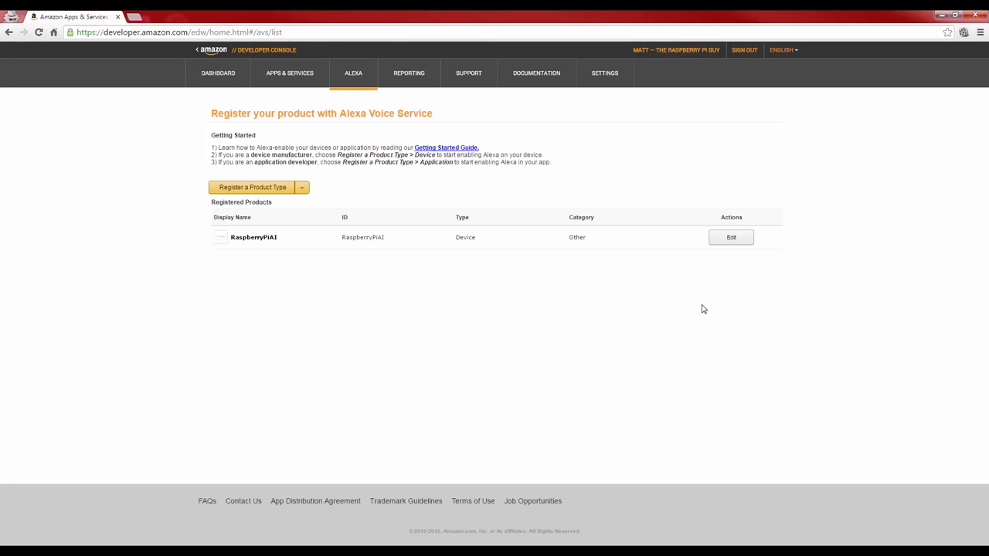
{"action": "mouse_move", "coordinate": [810, 233]}
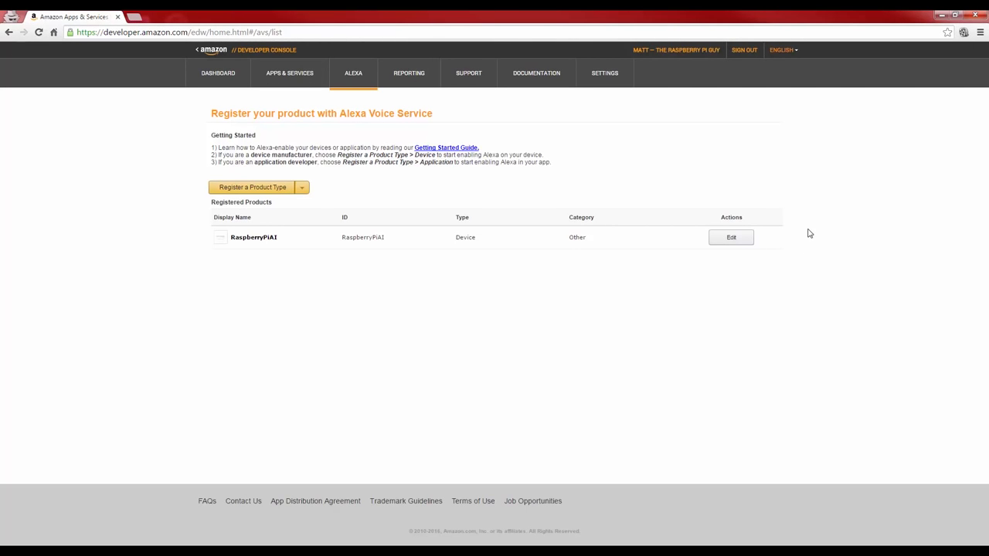
{"action": "mouse_move", "coordinate": [731, 238]}
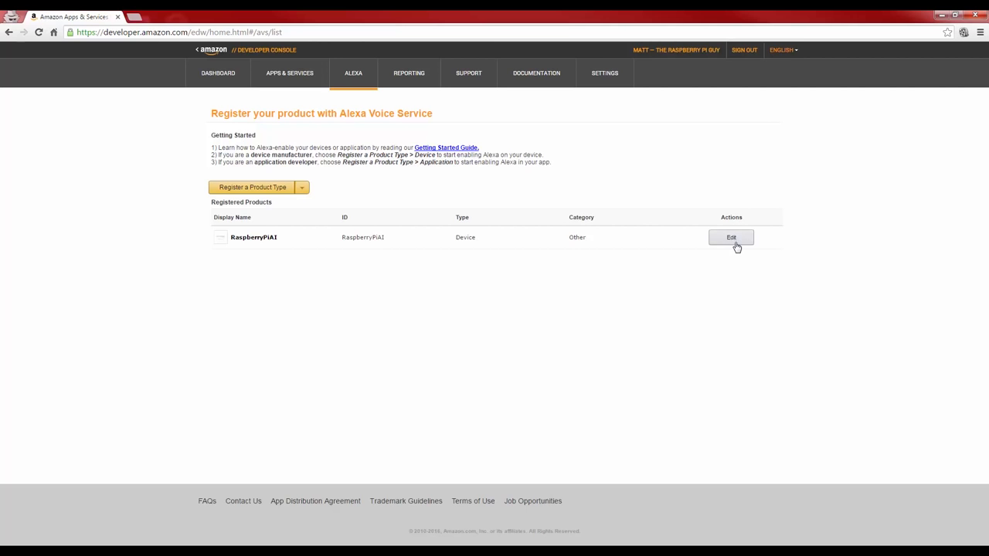
Step: Edit the registered RaspberryPiAI product and review its Security Profile step
{"action": "left_click", "coordinate": [731, 238]}
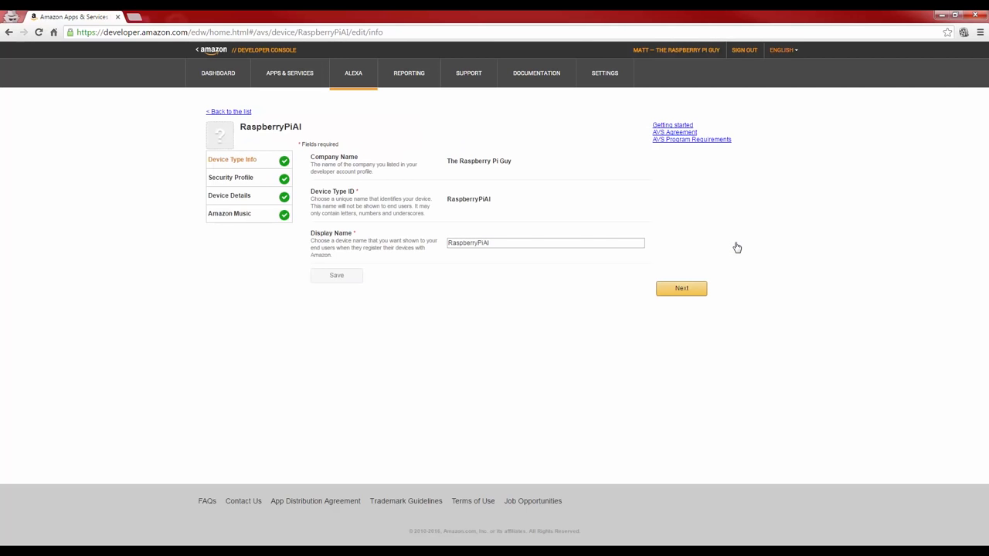
{"action": "mouse_move", "coordinate": [232, 176]}
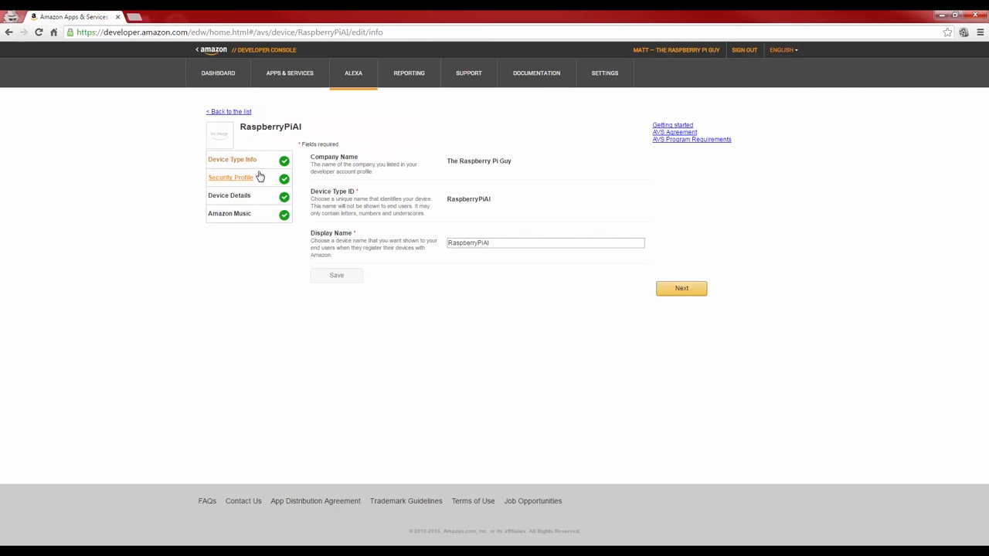
{"action": "left_click", "coordinate": [231, 177]}
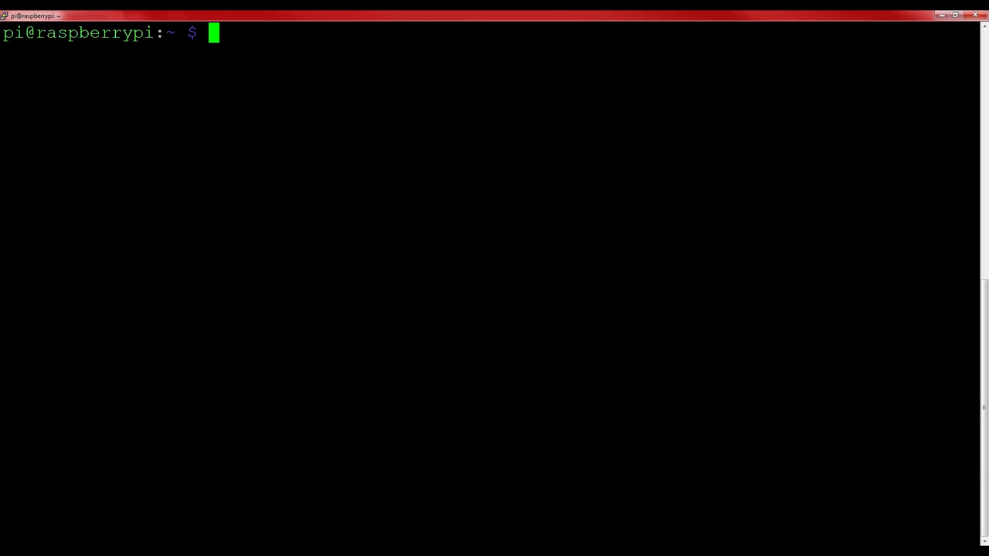
{"action": "type", "text": "gi"}
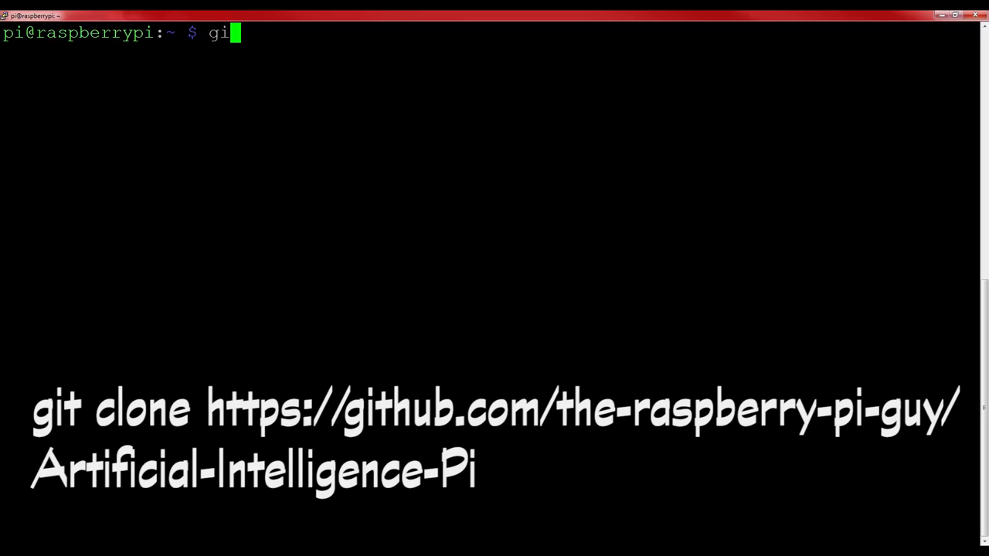
{"action": "type", "text": "t clone https"}
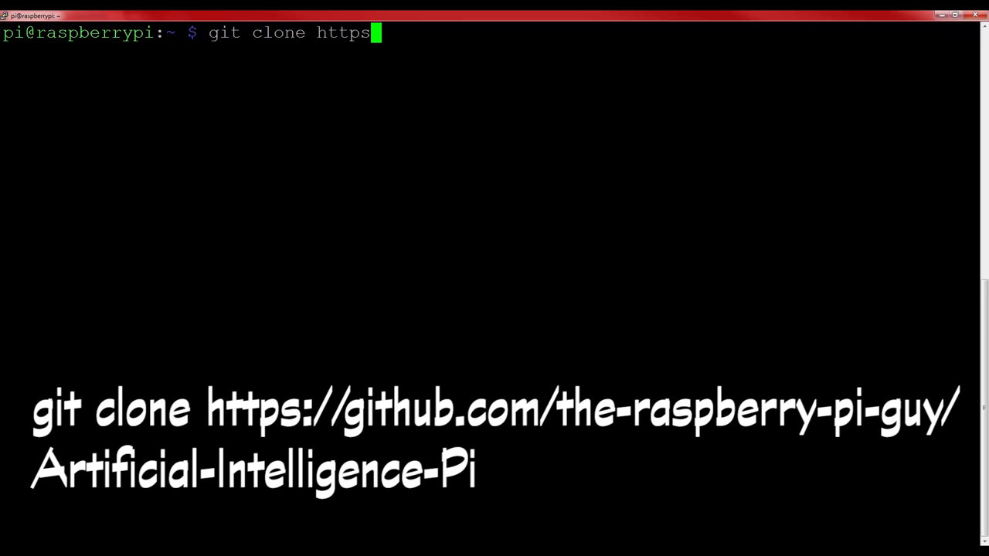
{"action": "type", "text": "://githu"}
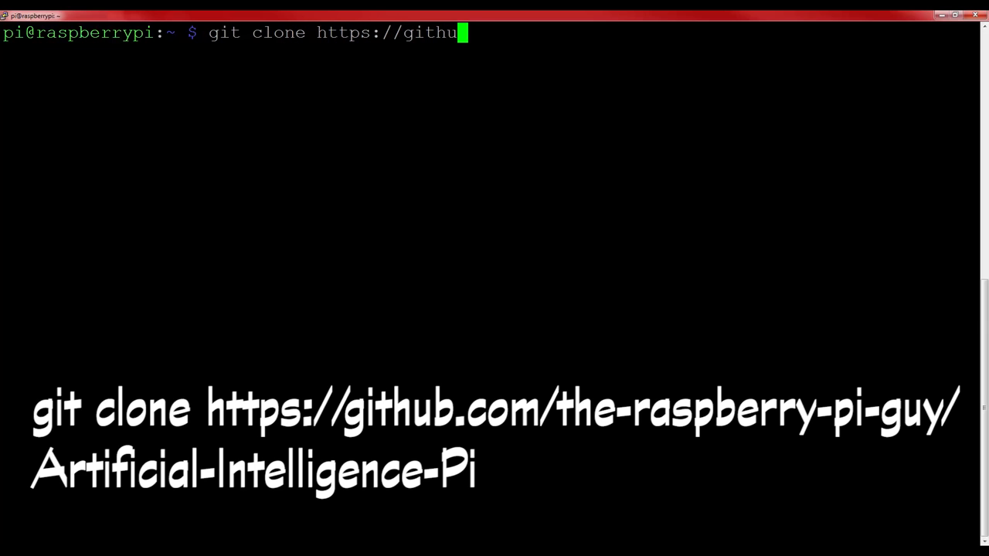
{"action": "type", "text": "b.com/the"}
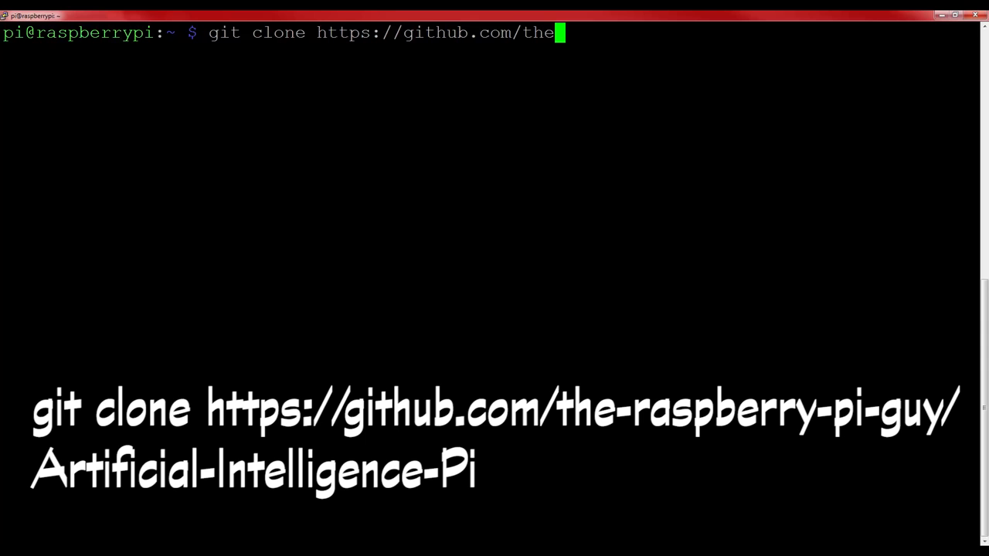
{"action": "type", "text": "raspberry-"}
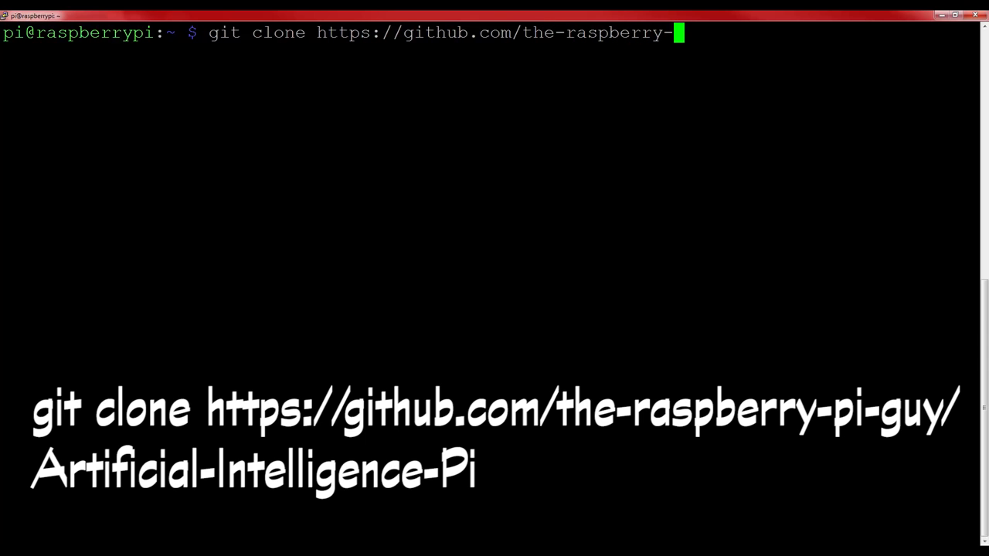
{"action": "type", "text": "pi-guy/"}
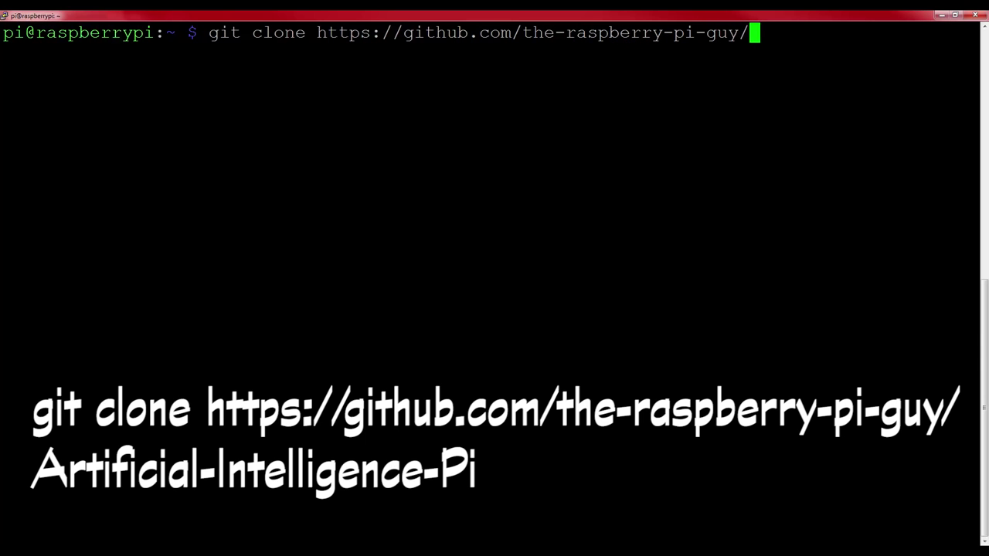
{"action": "type", "text": "Artific"}
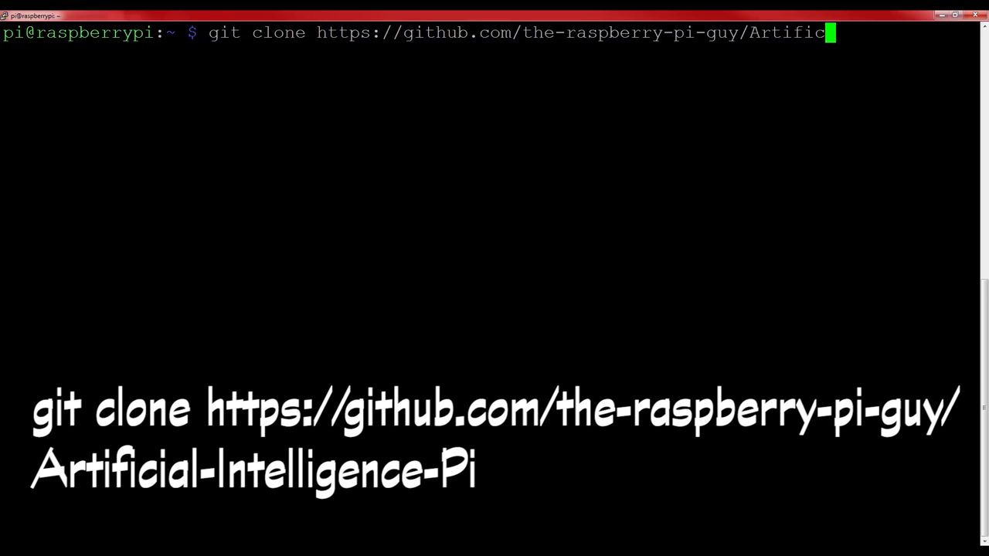
{"action": "type", "text": "ial-Intelligence-Pi"}
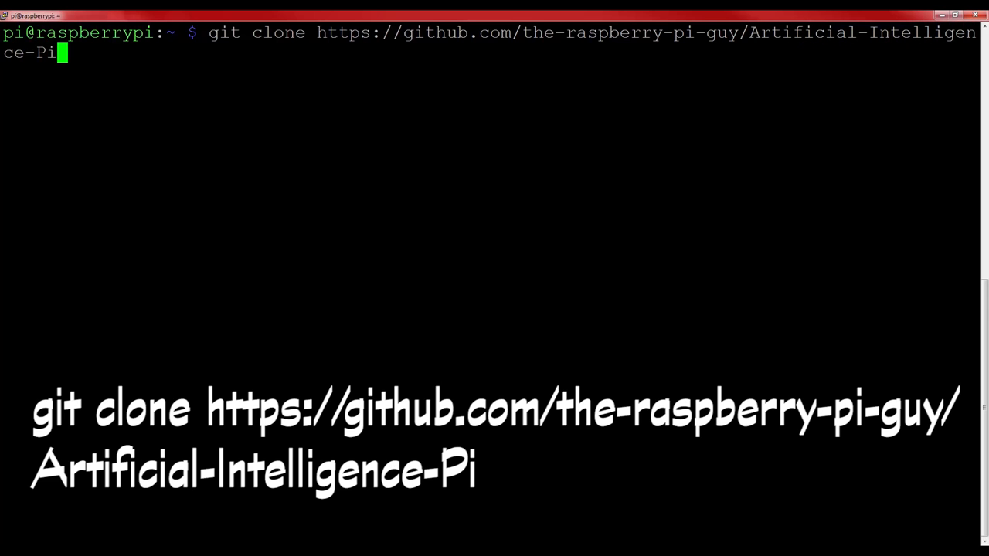
{"action": "key", "text": "Return"}
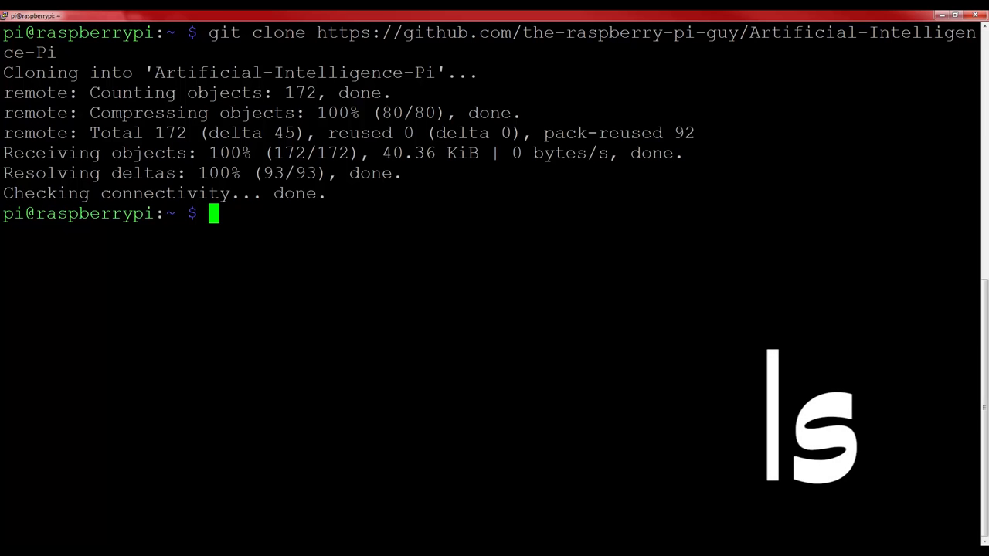
Step: List the home directory and cd into the cloned Artificial-Intelligence-Pi folder
{"action": "key", "text": "Return"}
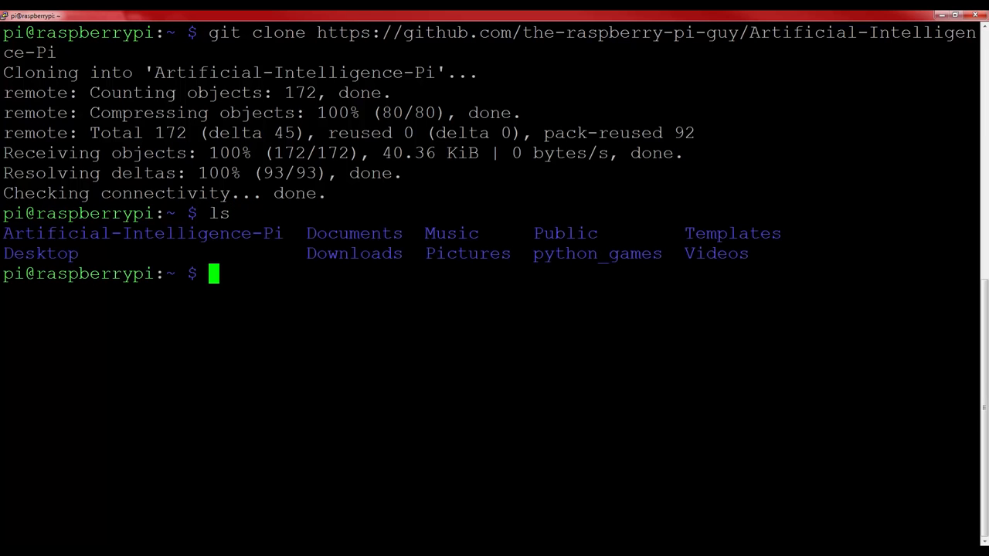
{"action": "type", "text": "cd Artificial-Intelligence-Pi/"}
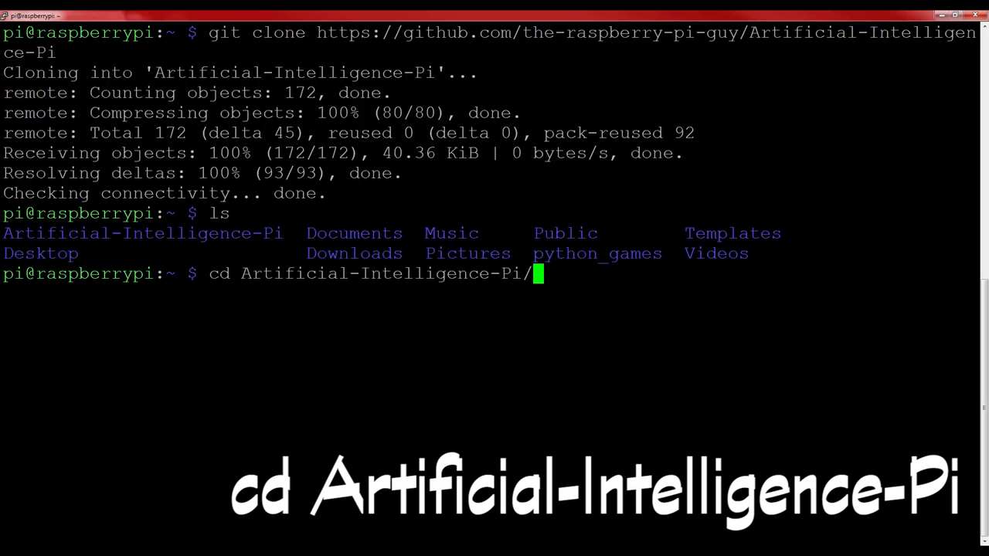
{"action": "key", "text": "Return"}
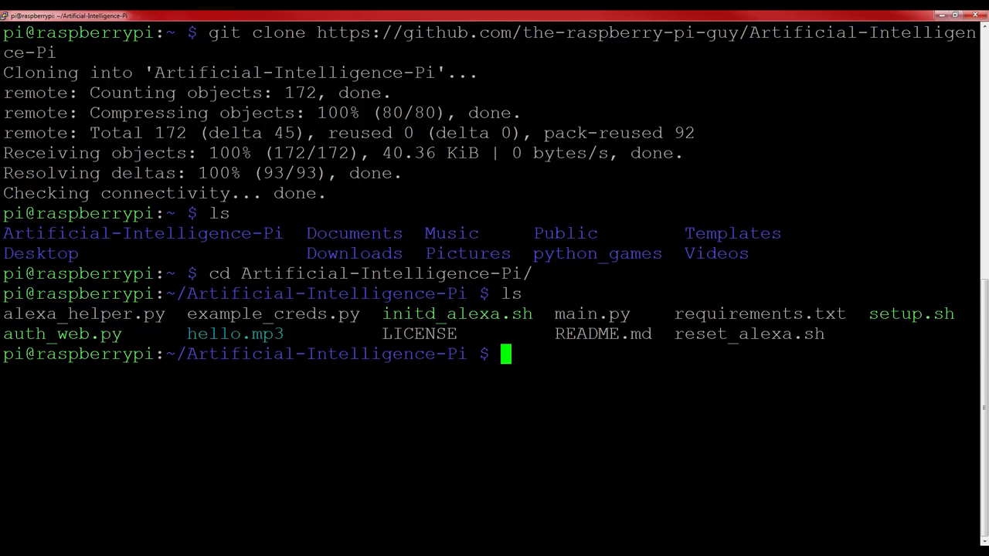
Step: Run the project's setup script with sudo ./setup.sh
{"action": "type", "text": "sudo"}
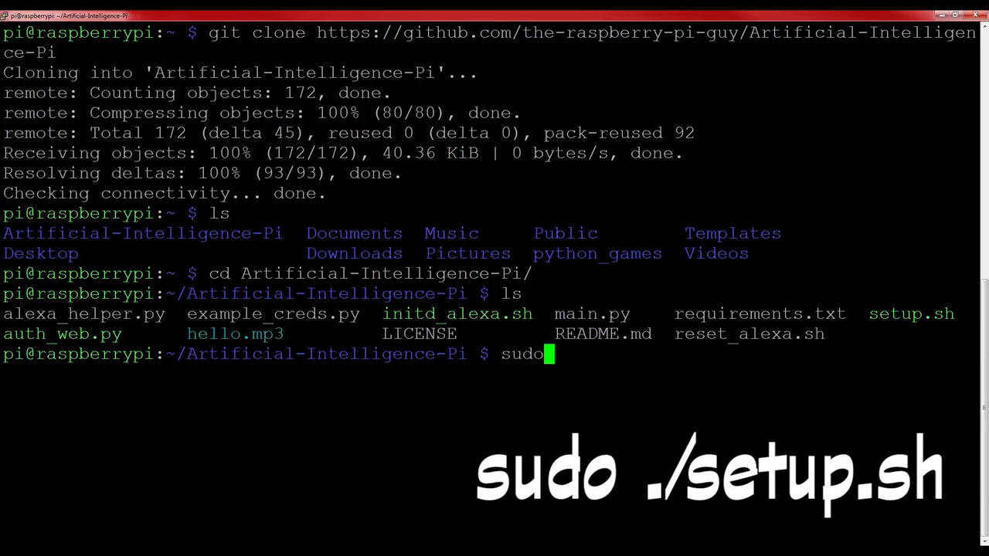
{"action": "type", "text": "./s"}
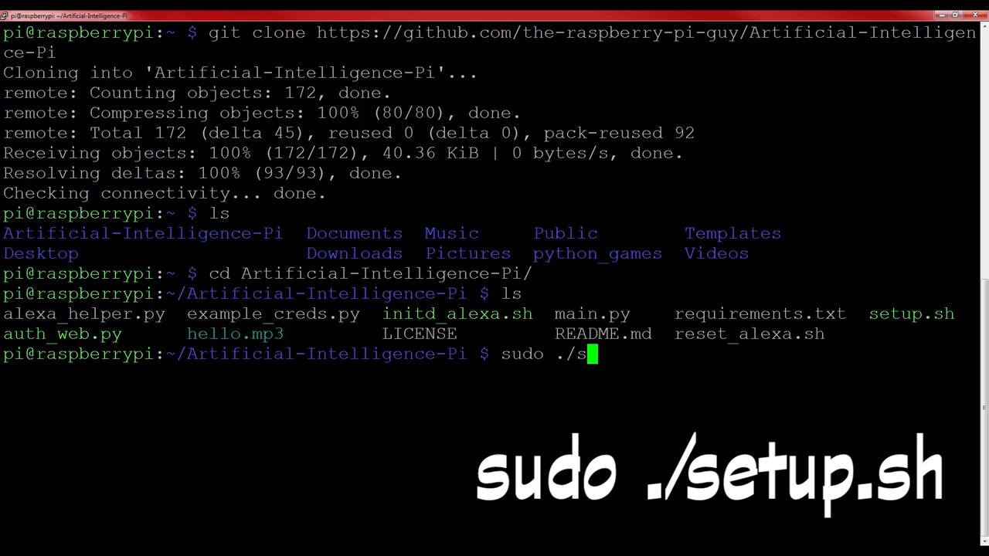
{"action": "type", "text": "etup.sh"}
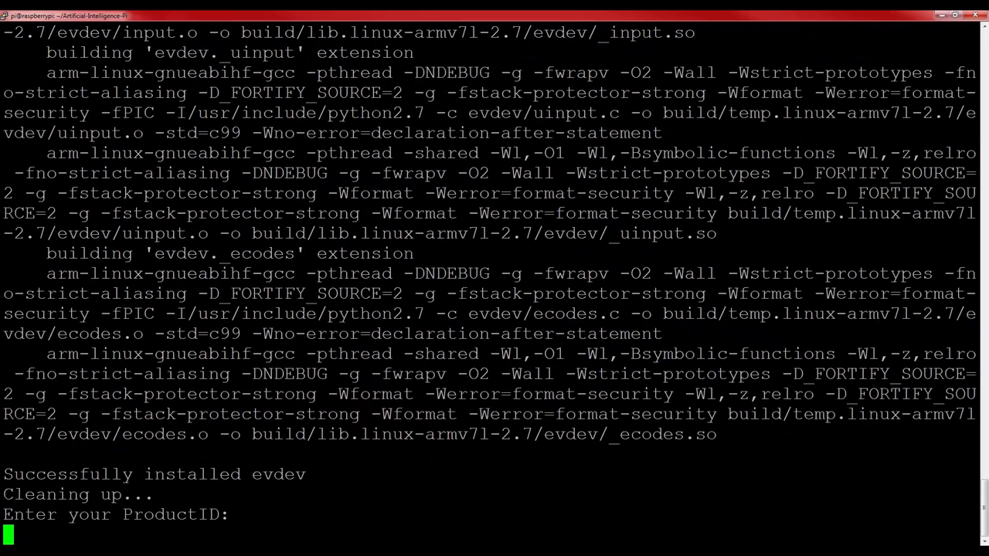
Step: Answer the ProductID and Security Profile Description prompts with RaspberryPiAI
{"action": "type", "text": "R"}
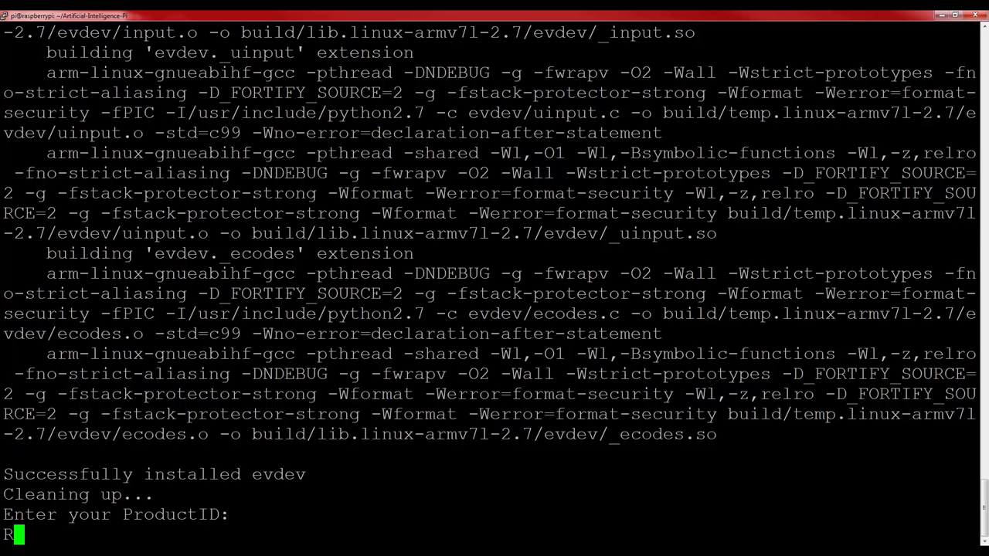
{"action": "type", "text": "aspberryPiAI"}
{"action": "type", "text": "Ras"}
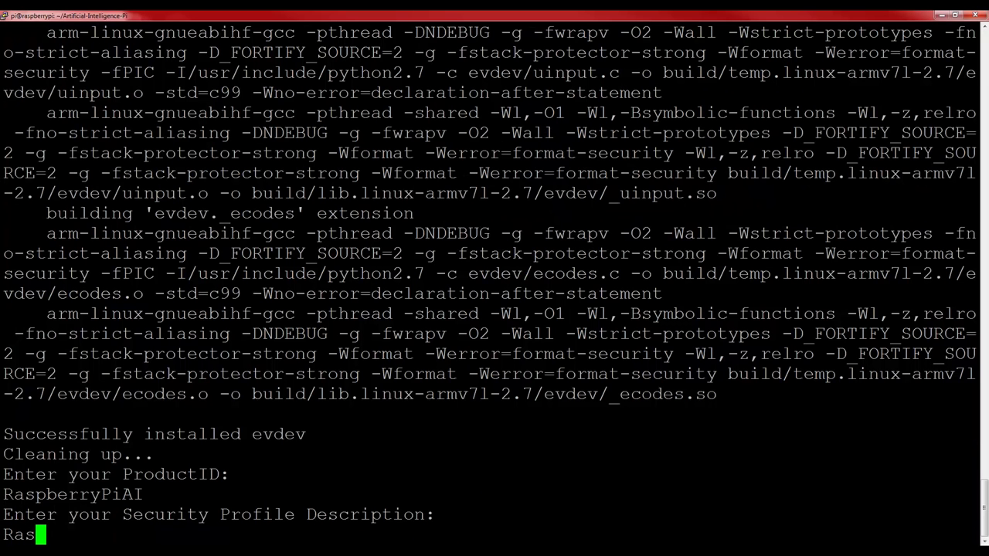
{"action": "type", "text": "pberry"}
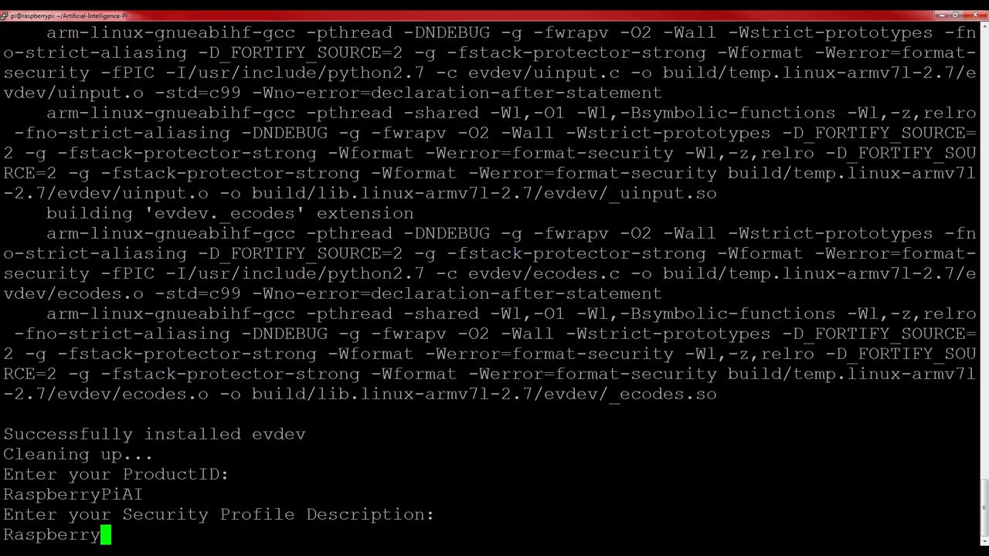
{"action": "type", "text": "PiAI"}
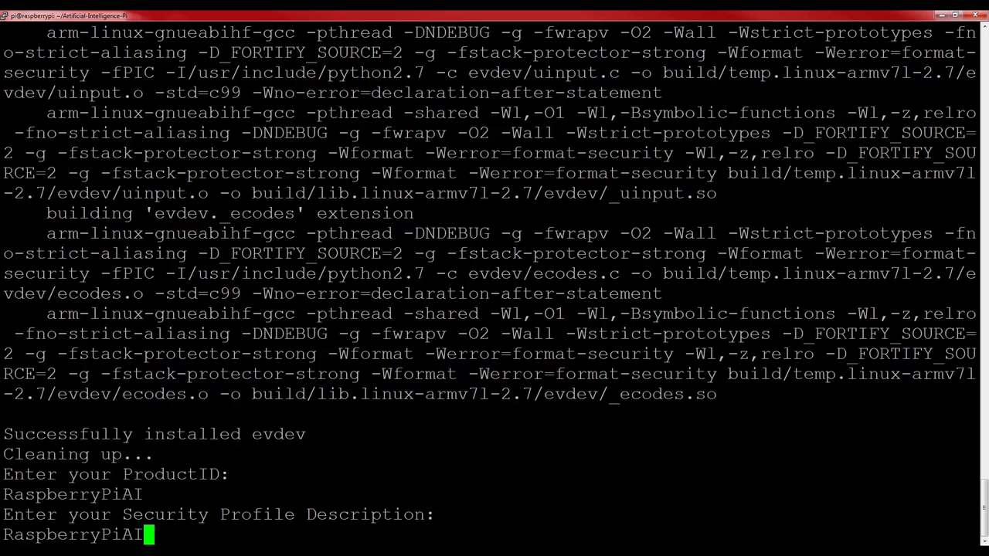
{"action": "key", "text": "Return"}
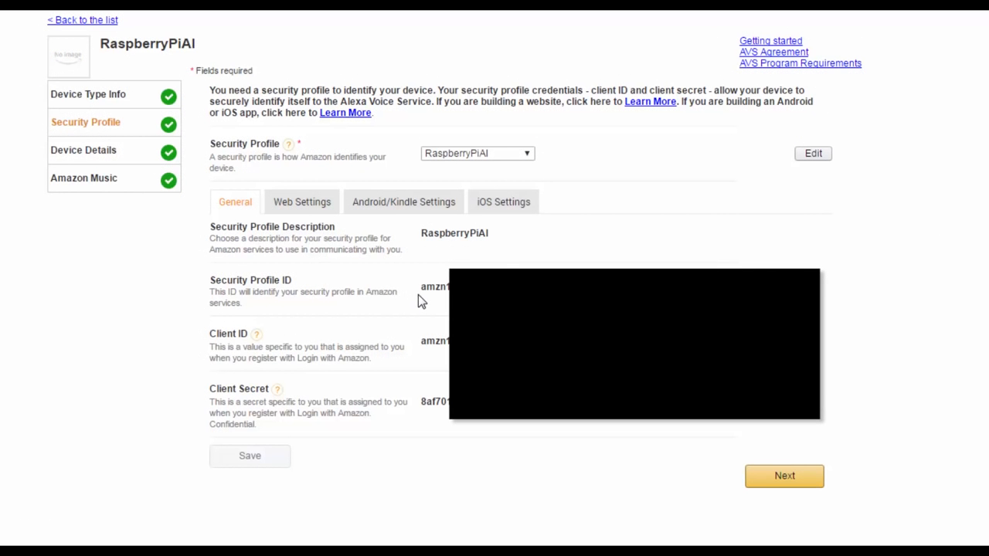
Step: Select the RaspberryPiAI Security Profile ID value for copying
{"action": "double_click", "coordinate": [436, 286]}
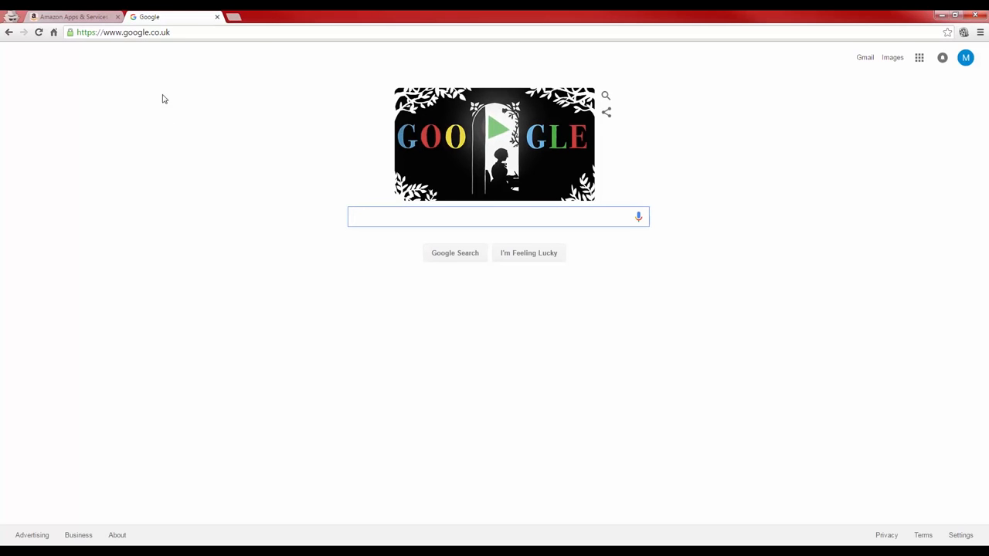
Step: Go to the Pi's local authorisation page at 192.168.1.165:5000
{"action": "left_click", "coordinate": [123, 31]}
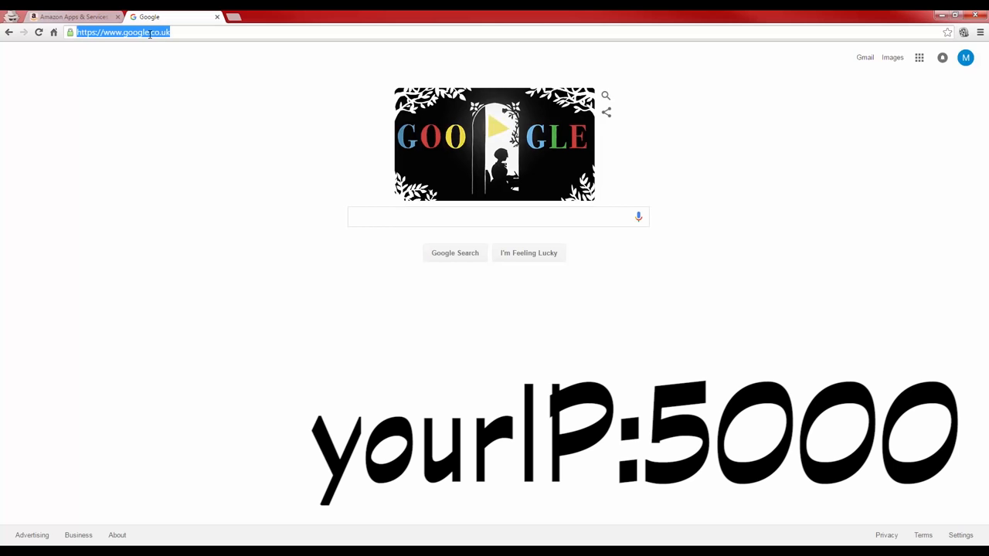
{"action": "type", "text": "192.168.1.165:5000"}
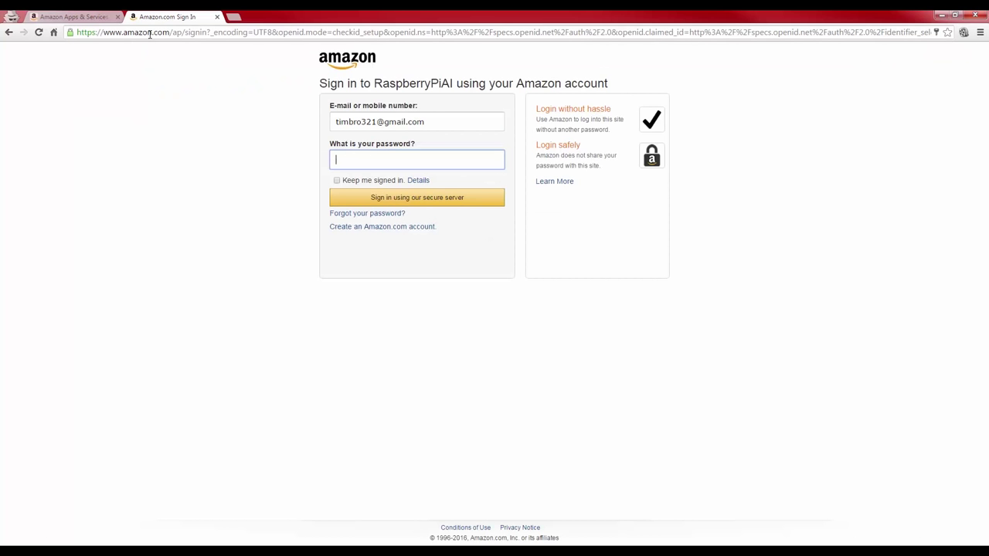
{"action": "mouse_move", "coordinate": [581, 272]}
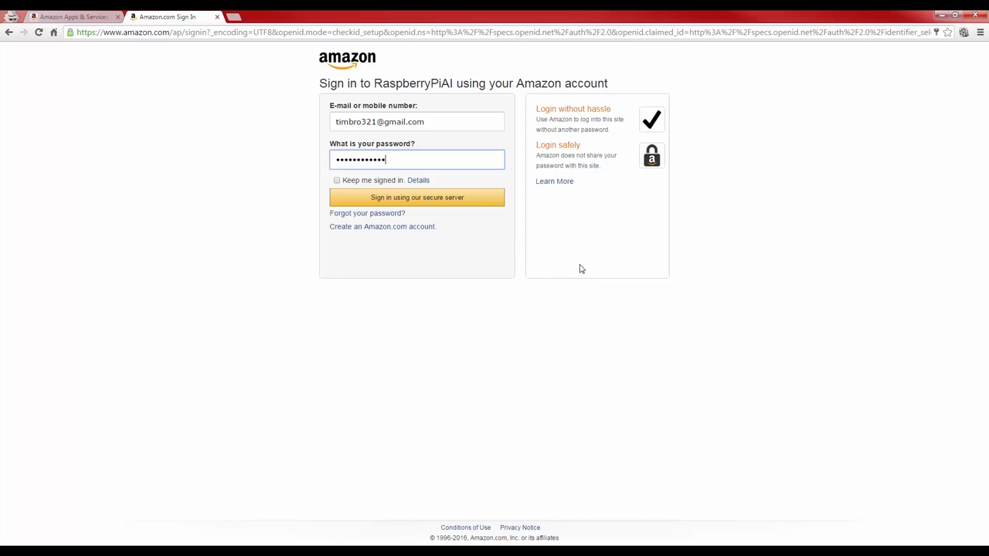
Step: Sign in with the Amazon account and grant RaspberryPiAI access on the consent page
{"action": "left_click", "coordinate": [417, 198]}
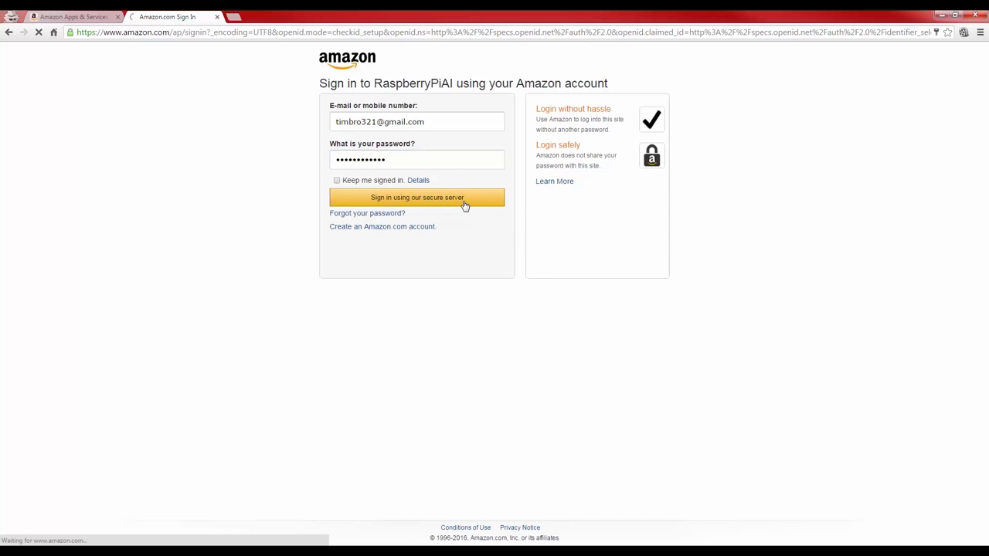
{"action": "left_click", "coordinate": [418, 198]}
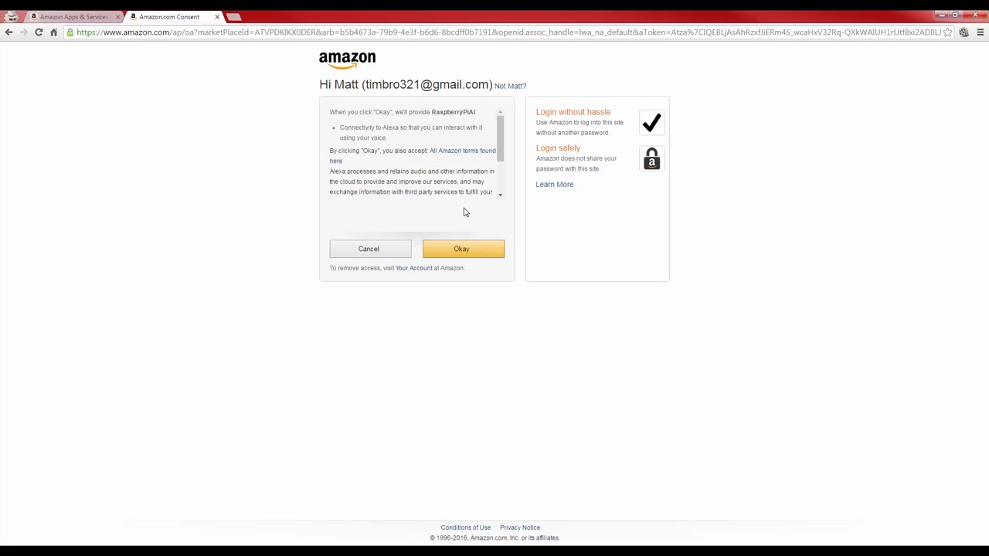
{"action": "left_click", "coordinate": [461, 249]}
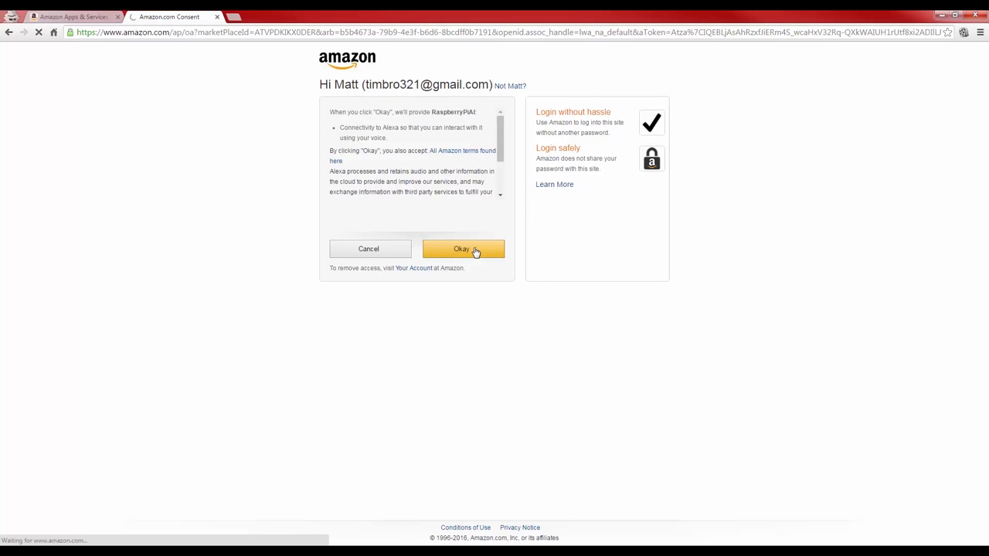
{"action": "left_click", "coordinate": [462, 249]}
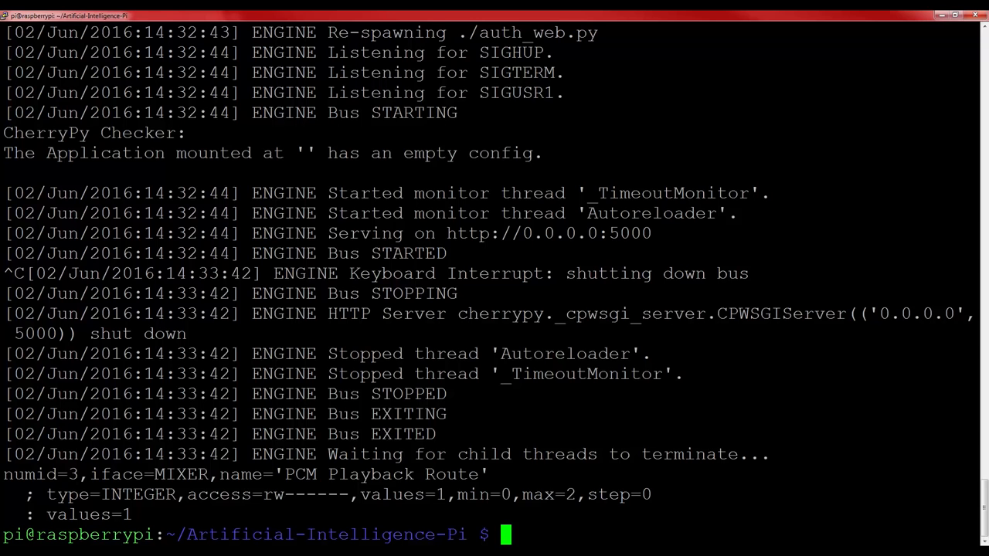
Step: Start the Alexa assistant with python main.py in the SSH terminal
{"action": "type", "text": "pytho"}
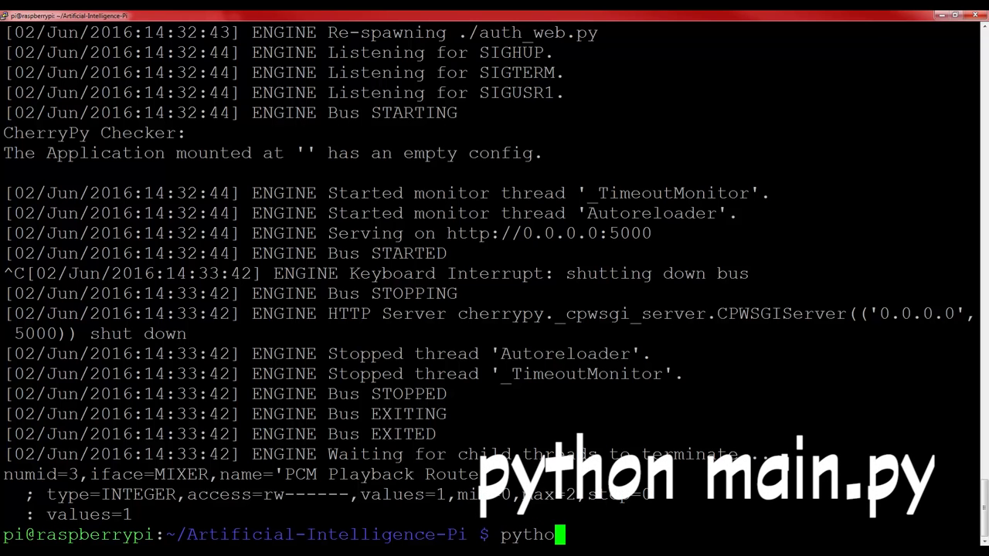
{"action": "type", "text": "n main.py"}
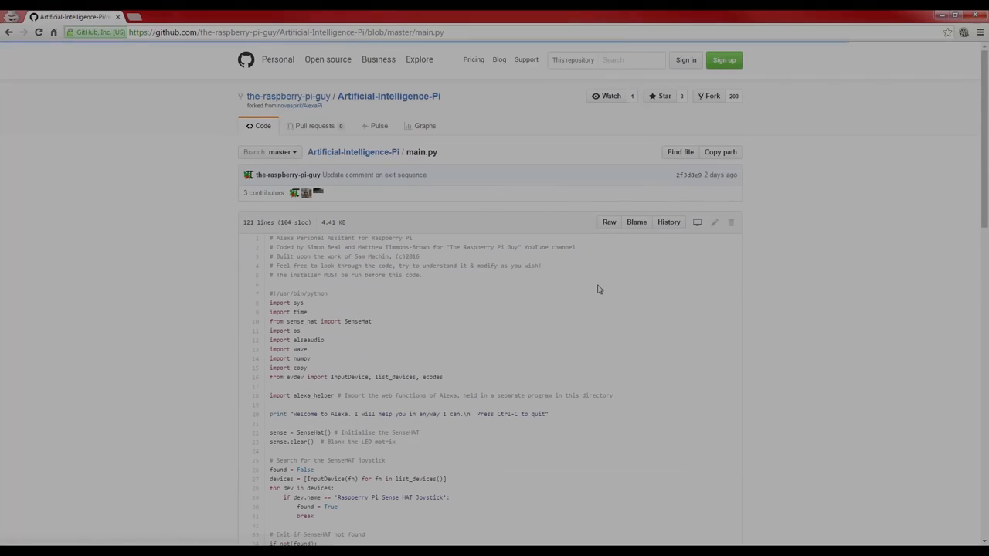
Step: Scroll through the main.py source on GitHub
{"action": "scroll", "scroll_direction": "down", "scroll_amount": 3}
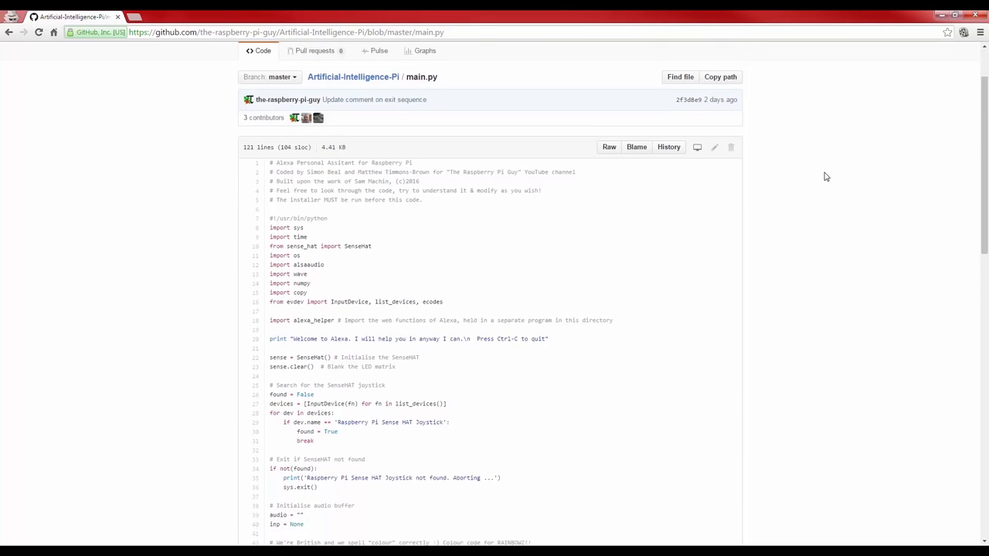
{"action": "scroll", "scroll_direction": "down", "scroll_amount": 3}
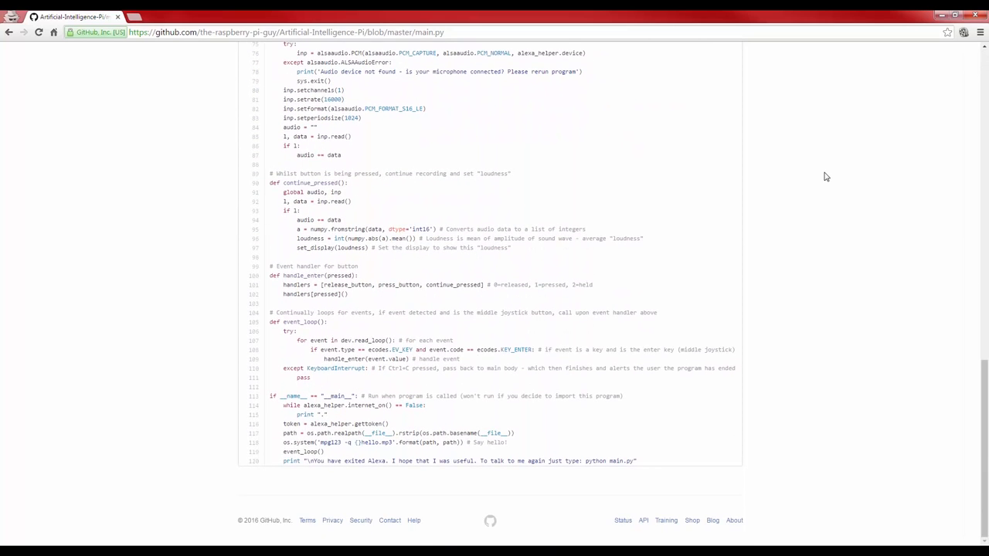
{"action": "scroll", "scroll_direction": "up", "scroll_amount": 3}
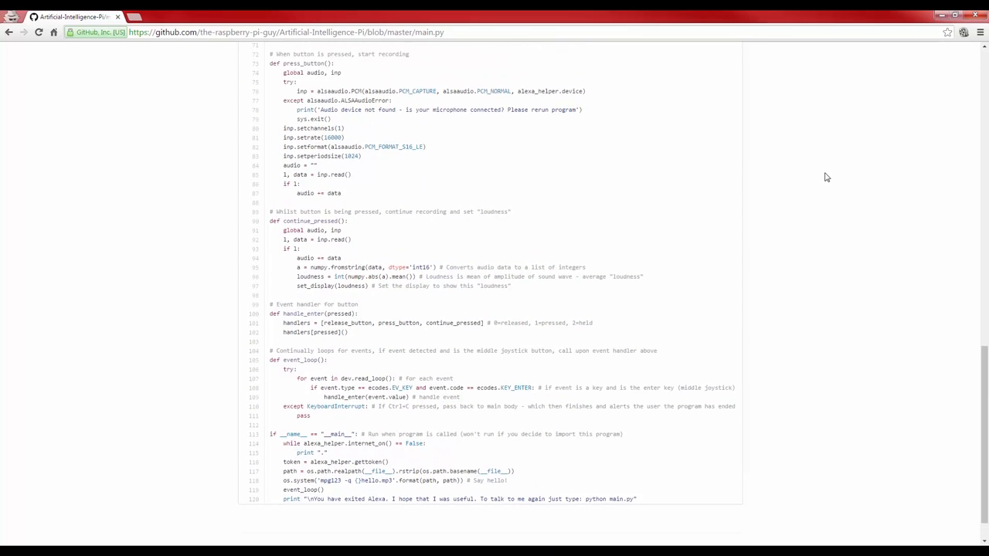
{"action": "scroll", "scroll_direction": "up", "scroll_amount": 3}
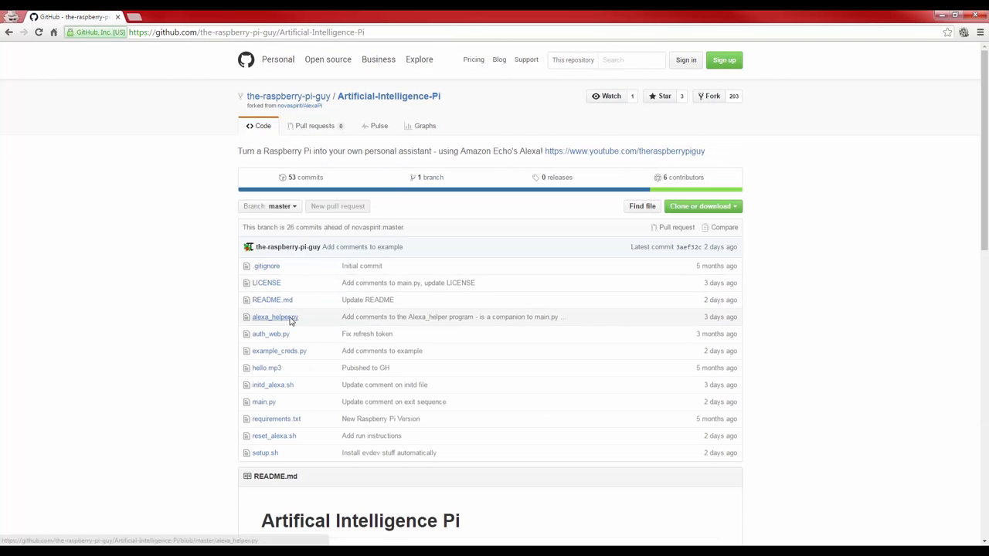
Step: Read alexa_helper.py, then return to the Artificial-Intelligence-Pi file list
{"action": "left_click", "coordinate": [275, 317]}
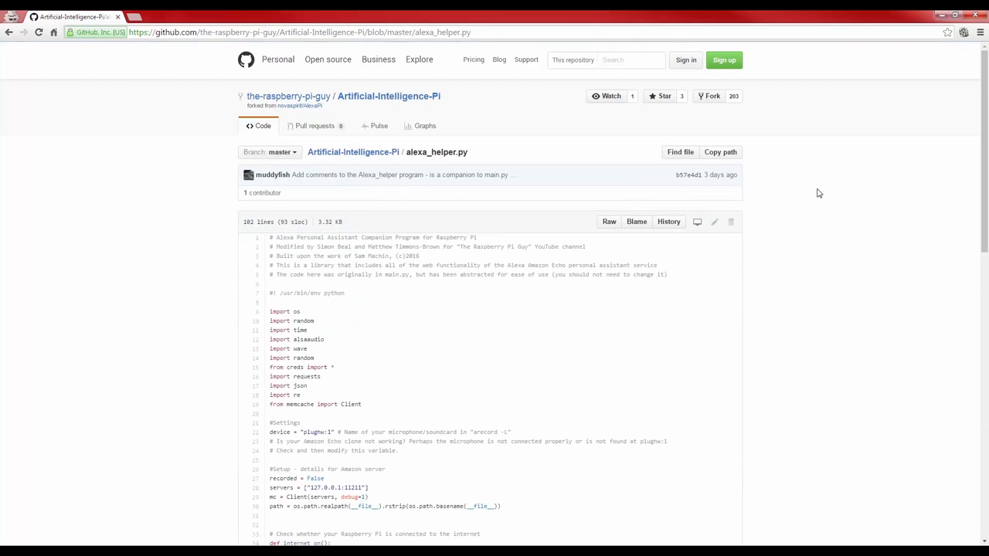
{"action": "scroll", "scroll_direction": "down", "scroll_amount": 3}
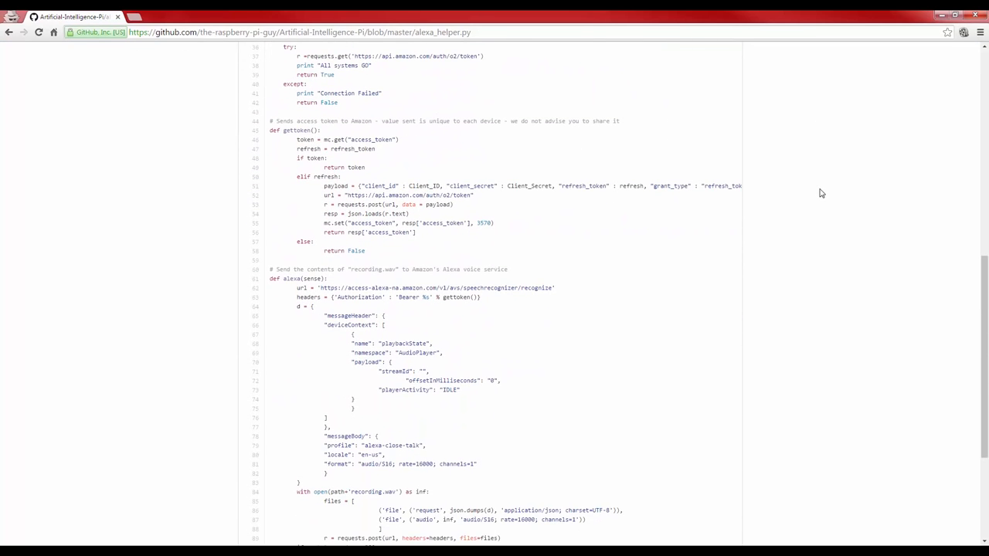
{"action": "scroll", "scroll_direction": "down", "scroll_amount": 3}
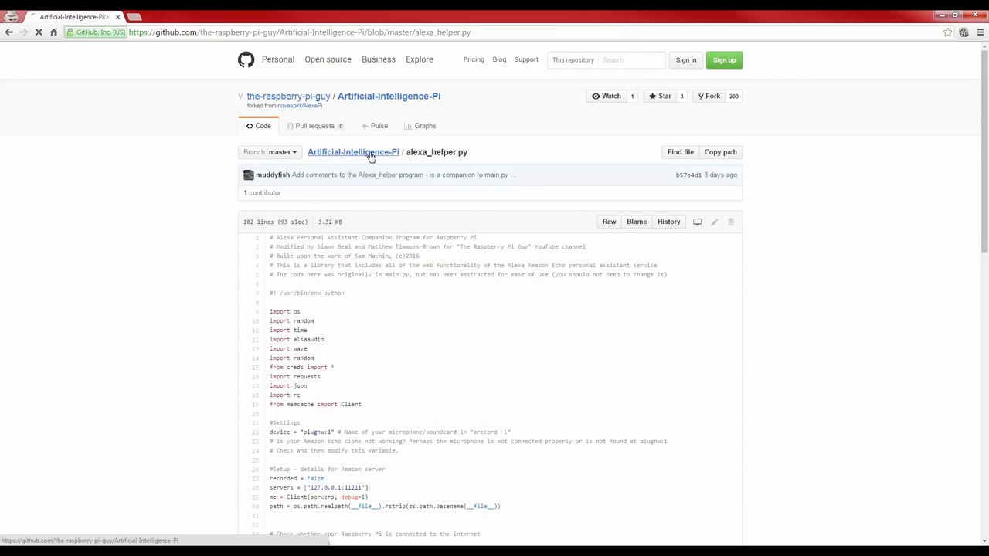
{"action": "left_click", "coordinate": [353, 152]}
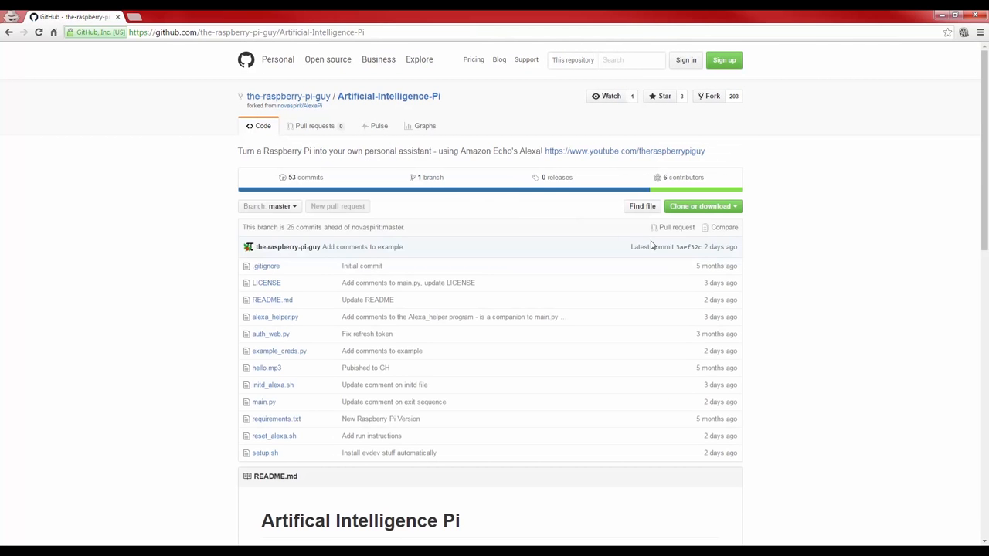